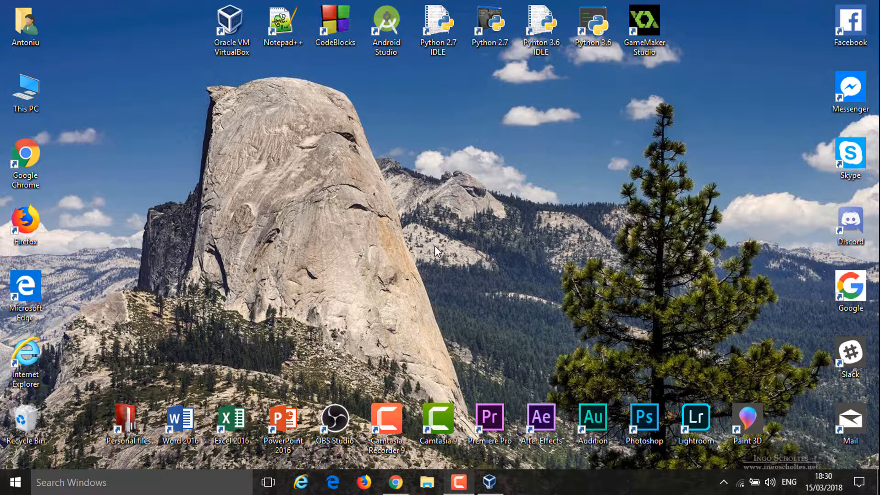
{"action": "mouse_move", "coordinate": [537, 363]}
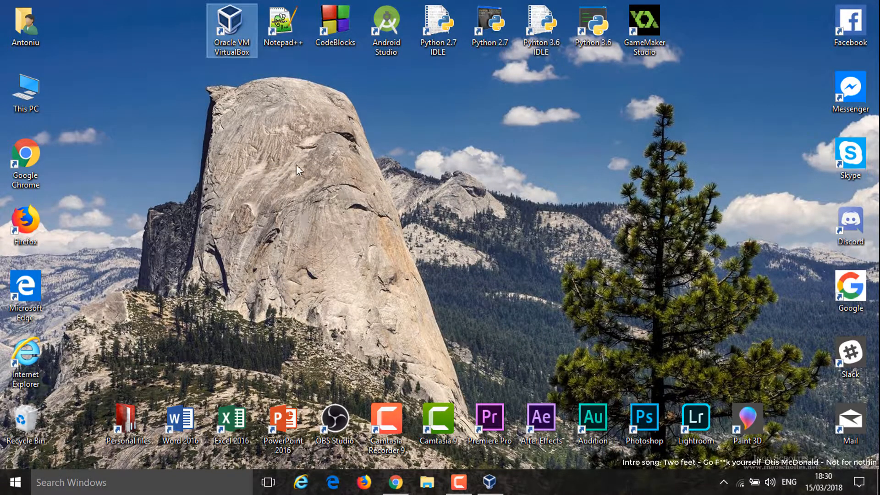
Step: Bring up zorinos.com/download in Chrome and scroll through the Zorin OS Core features
{"action": "left_click", "coordinate": [393, 482]}
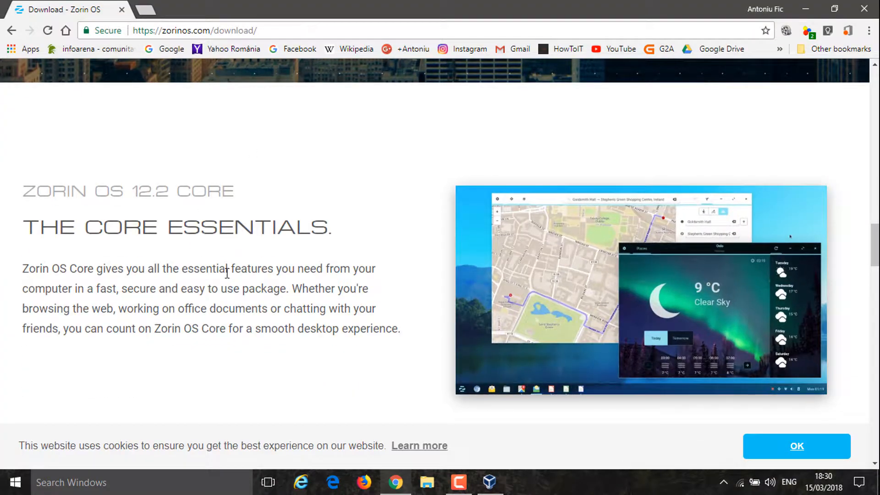
{"action": "scroll", "scroll_direction": "down", "scroll_amount": 3}
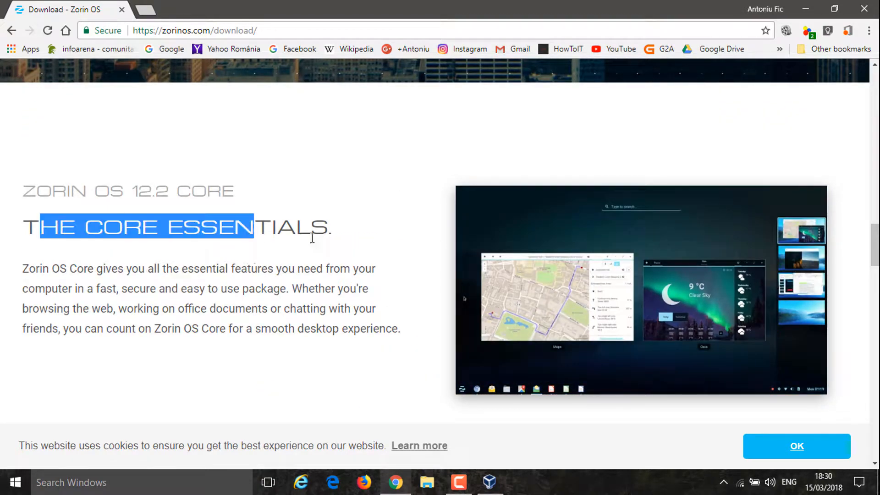
{"action": "scroll", "scroll_direction": "down", "scroll_amount": 3}
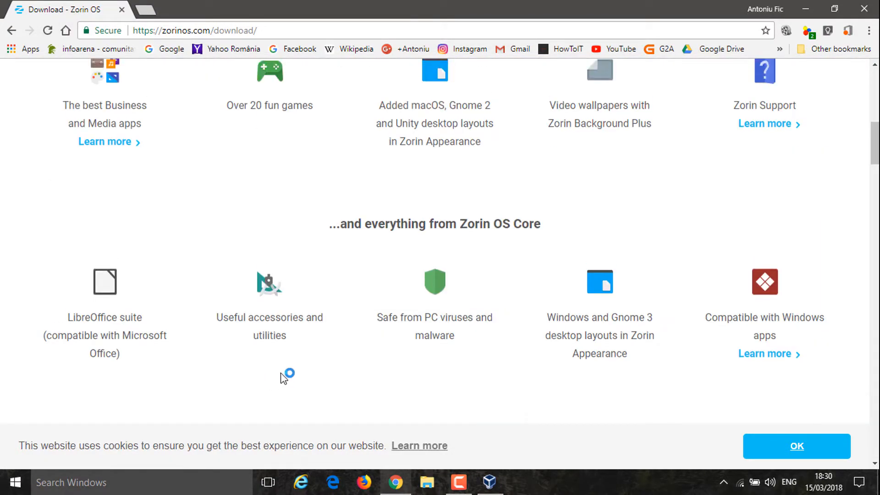
{"action": "scroll", "scroll_direction": "down", "scroll_amount": 3}
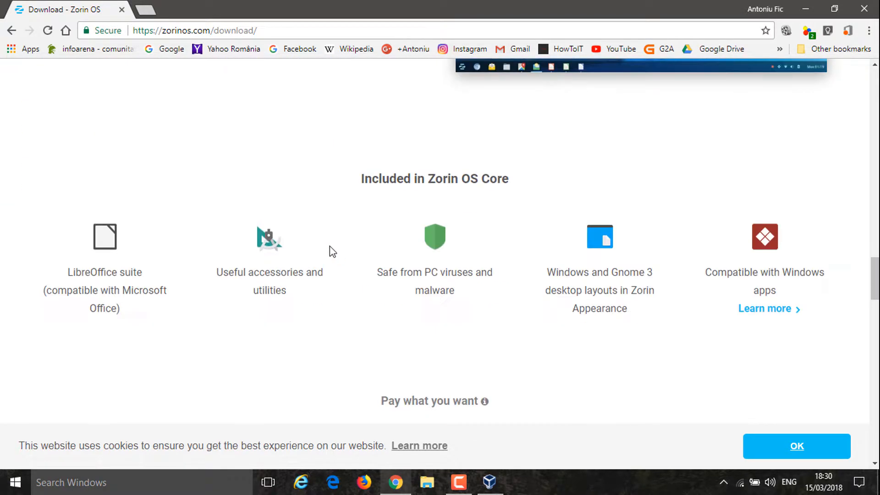
{"action": "left_click_drag", "start_coordinate": [219, 272], "coordinate": [394, 272]}
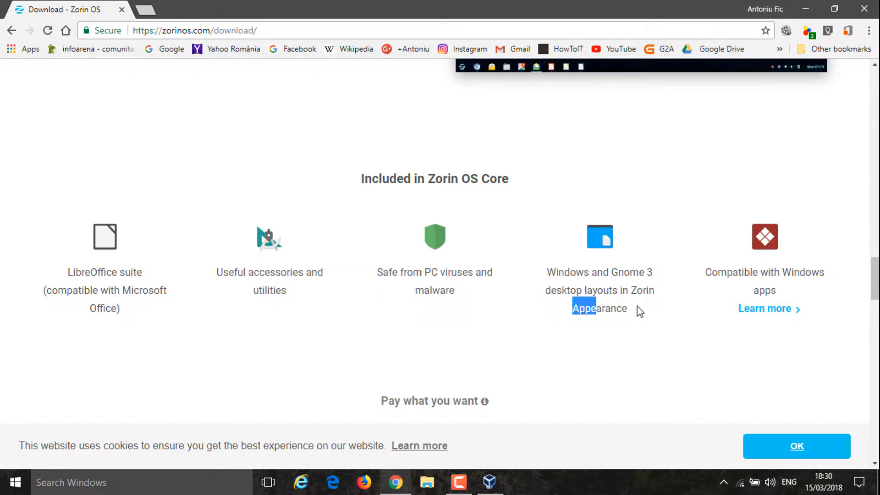
{"action": "scroll", "scroll_direction": "down", "scroll_amount": 3}
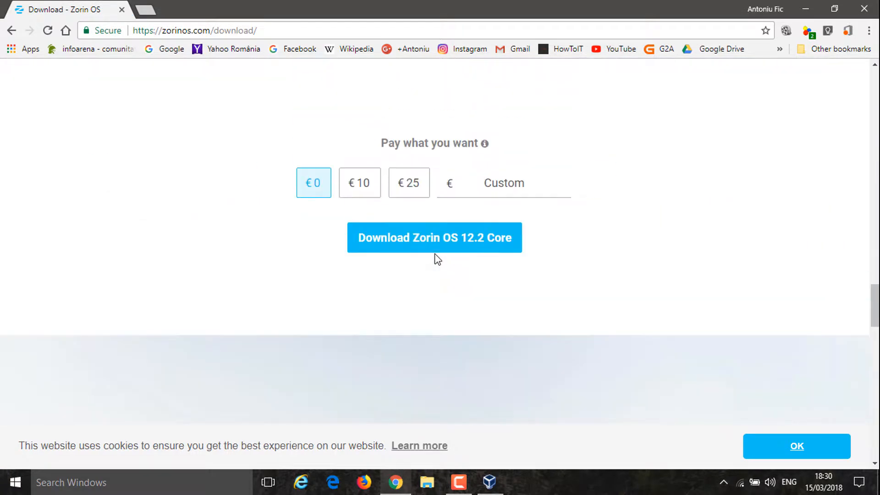
Step: Reach the Pay what you want section with the €0 amount selected
{"action": "left_click", "coordinate": [434, 238]}
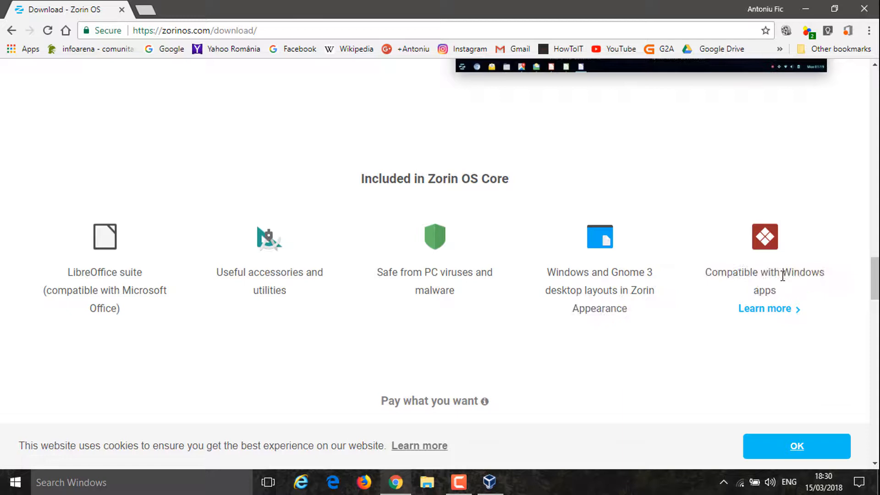
{"action": "scroll", "scroll_direction": "down", "scroll_amount": 3}
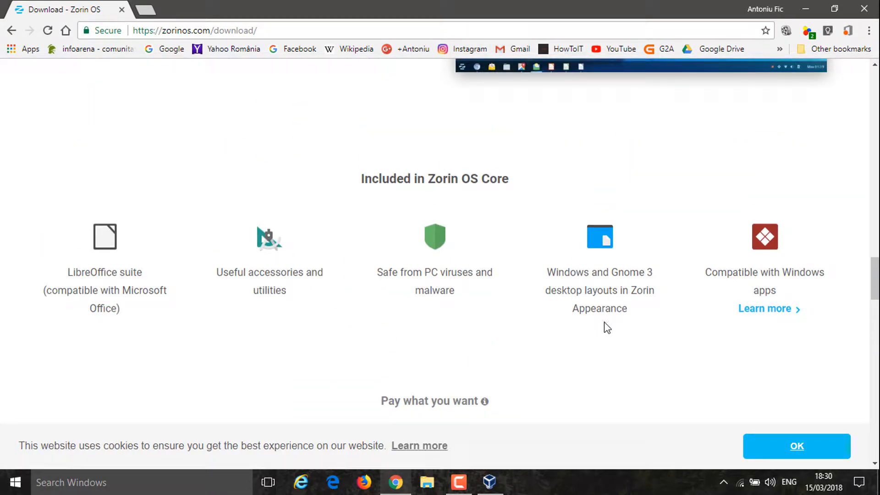
{"action": "scroll", "scroll_direction": "up", "scroll_amount": 3}
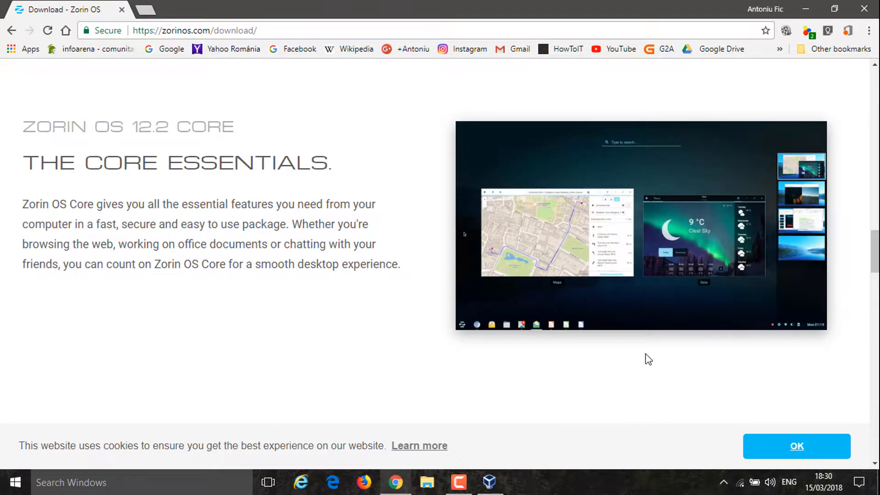
{"action": "scroll", "scroll_direction": "down", "scroll_amount": 3}
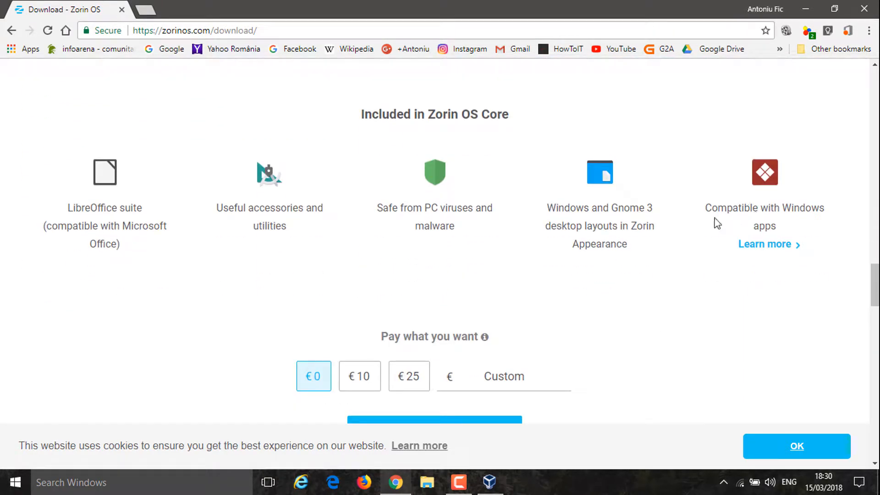
{"action": "mouse_move", "coordinate": [638, 266]}
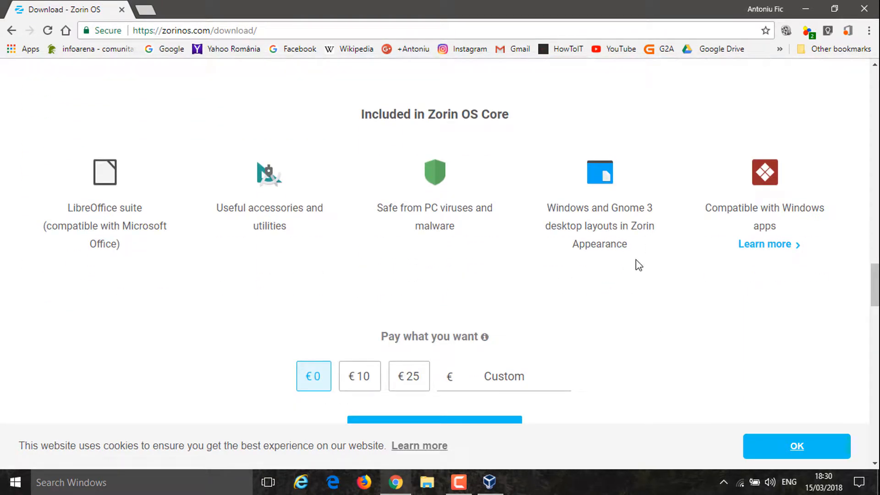
{"action": "mouse_move", "coordinate": [181, 185]}
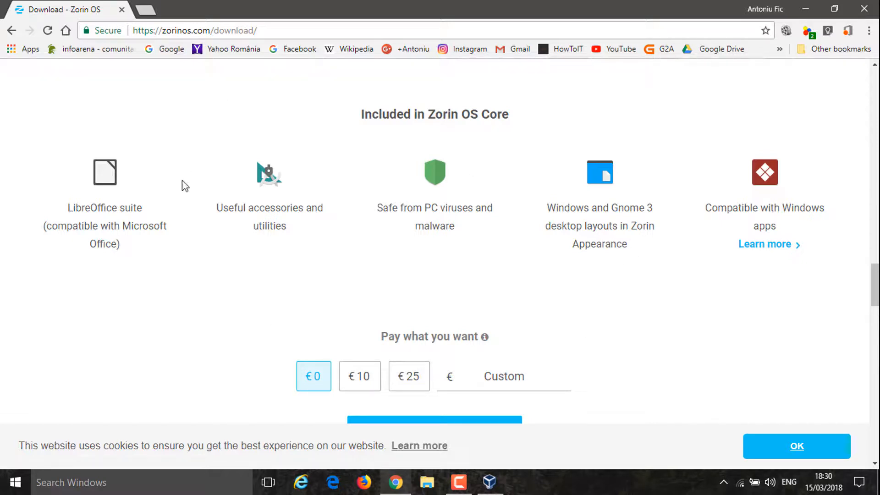
{"action": "mouse_move", "coordinate": [379, 196]}
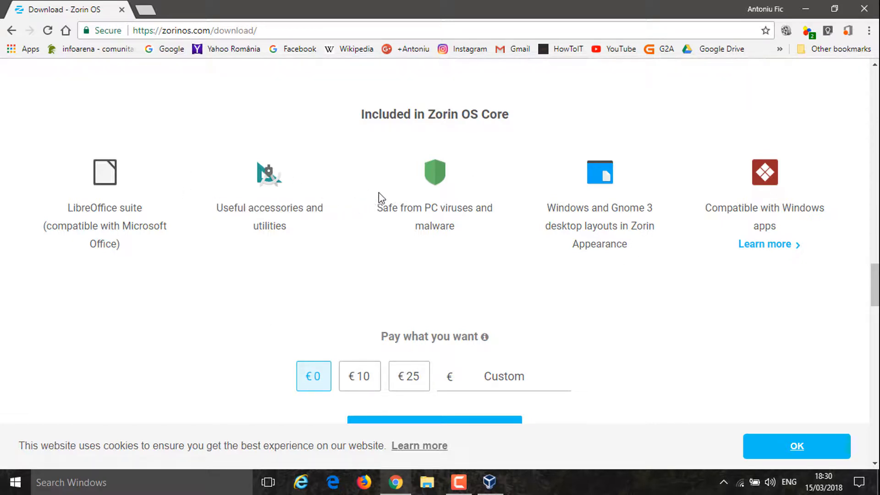
{"action": "mouse_move", "coordinate": [640, 163]}
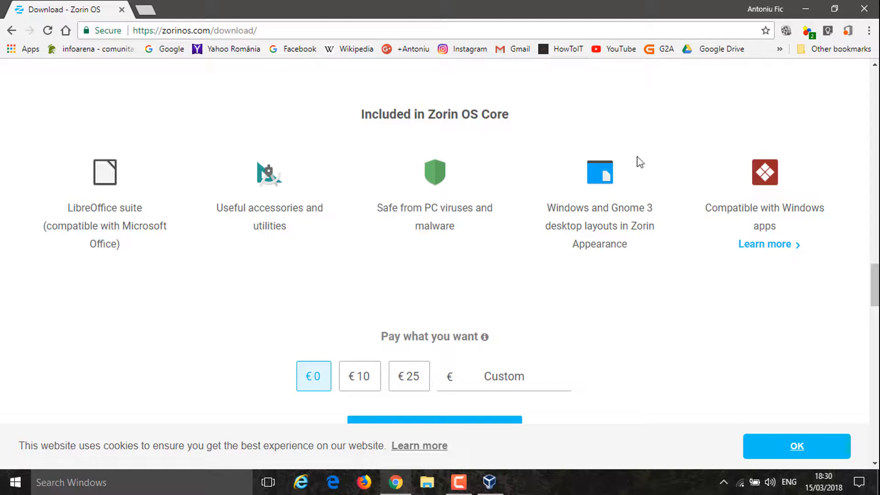
{"action": "scroll", "scroll_direction": "down", "scroll_amount": 3}
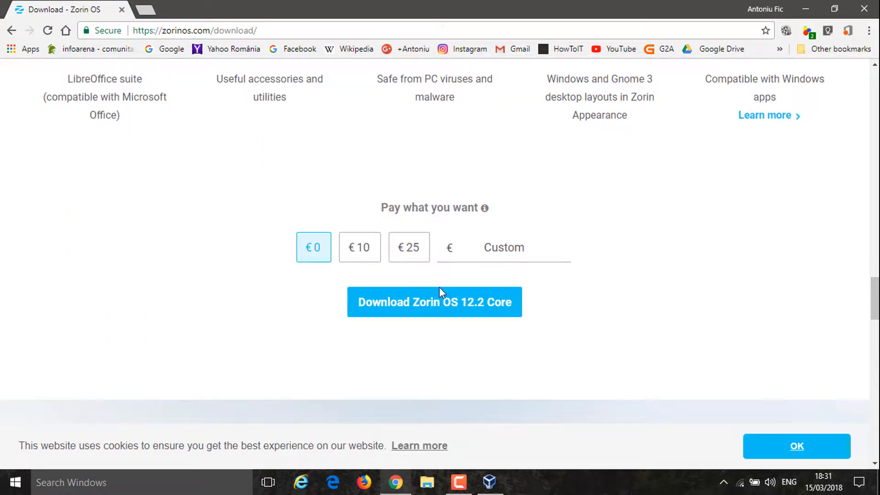
Step: Start the 32-bit Zorin OS 12.2 Core image download to Downloads and bring up VirtualBox Manager
{"action": "left_click", "coordinate": [434, 302]}
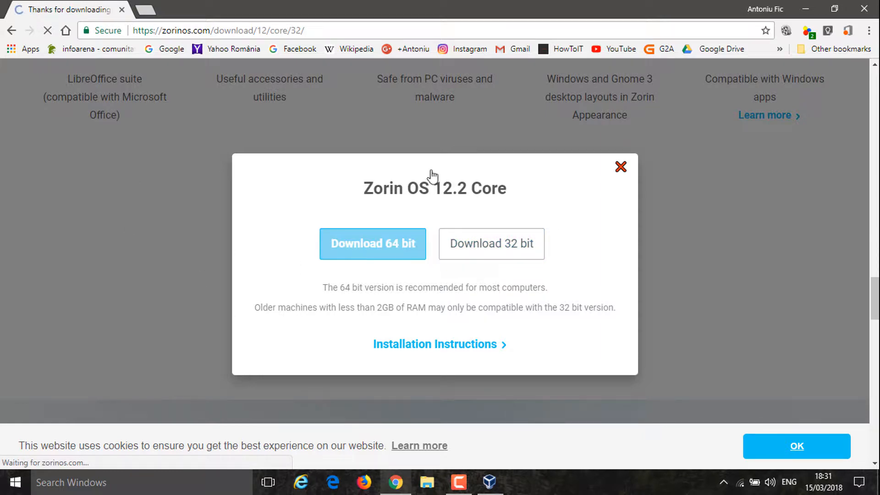
{"action": "left_click", "coordinate": [372, 244]}
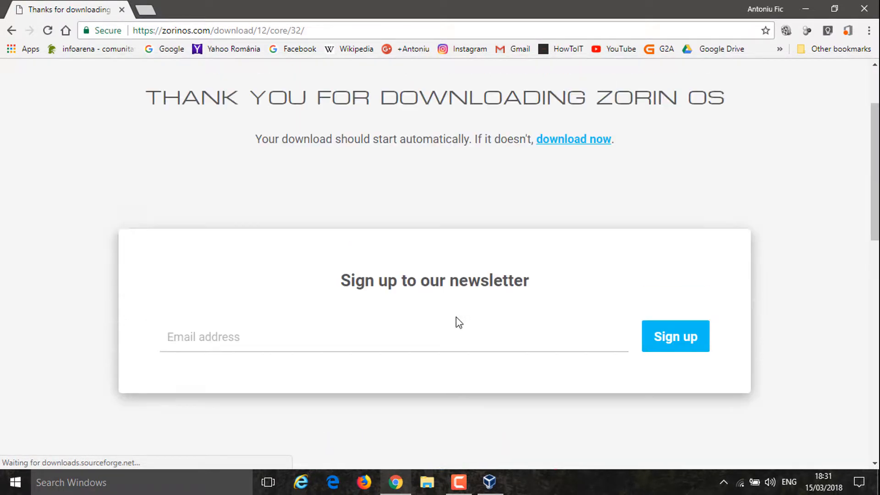
{"action": "left_click", "coordinate": [573, 139]}
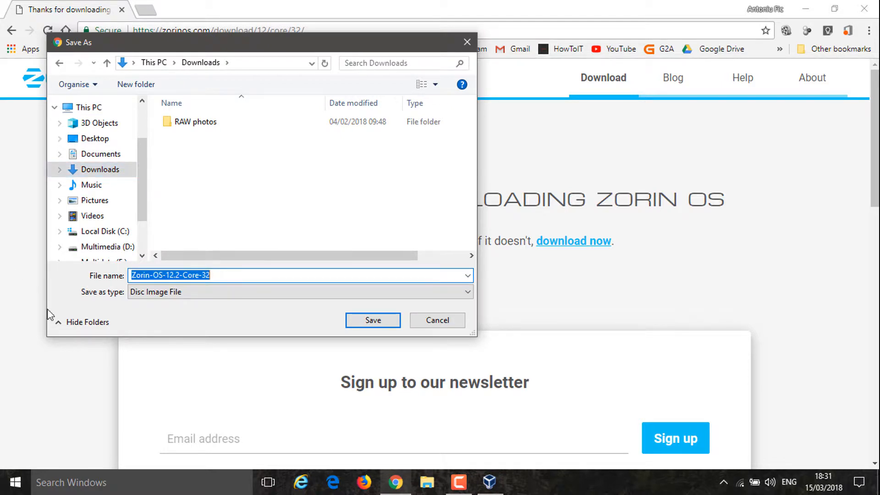
{"action": "left_click", "coordinate": [372, 320]}
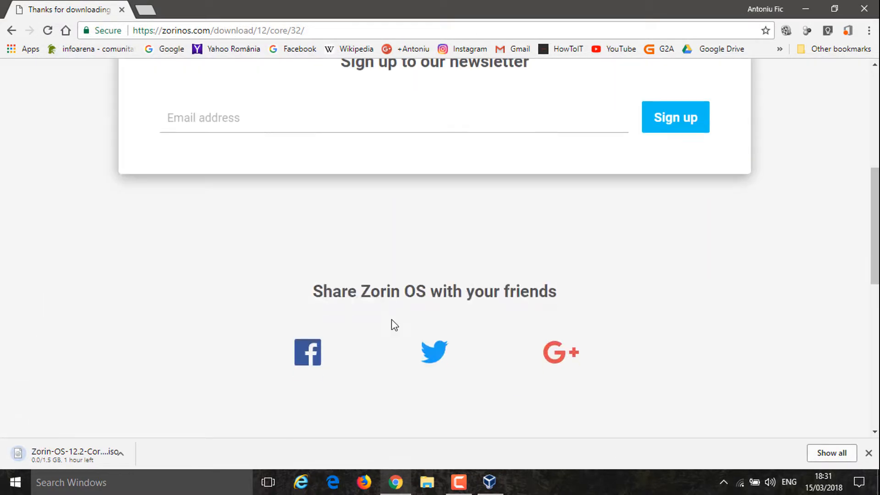
{"action": "scroll", "scroll_direction": "up", "scroll_amount": 3}
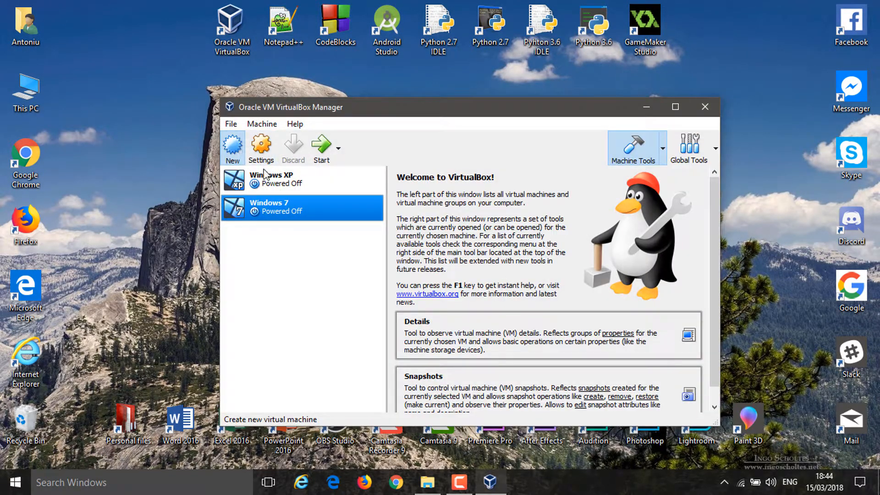
Step: Begin a new virtual machine named Zorin with 1024 MB memory, reaching the hard disk page
{"action": "left_click", "coordinate": [233, 142]}
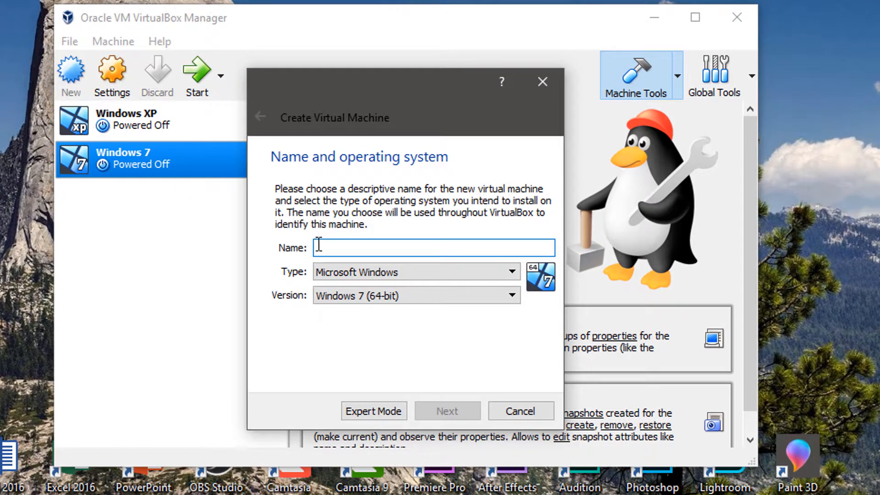
{"action": "type", "text": "Z"}
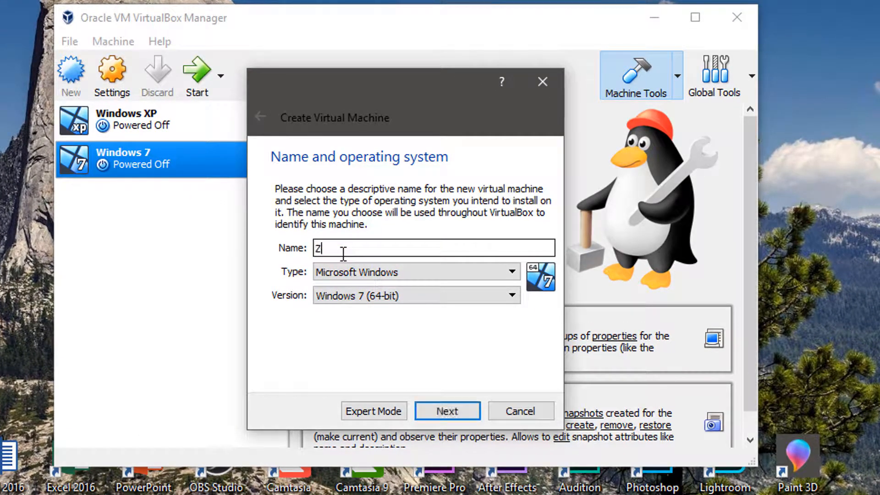
{"action": "type", "text": "orin"}
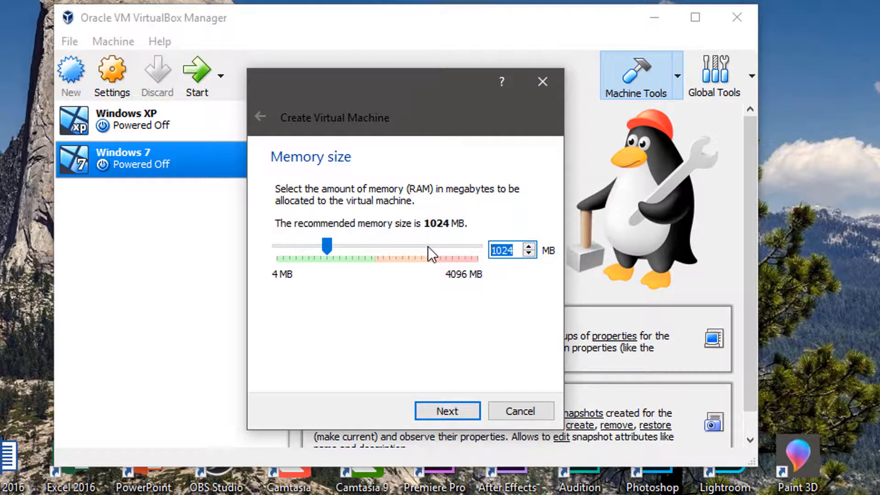
{"action": "left_click", "coordinate": [447, 411]}
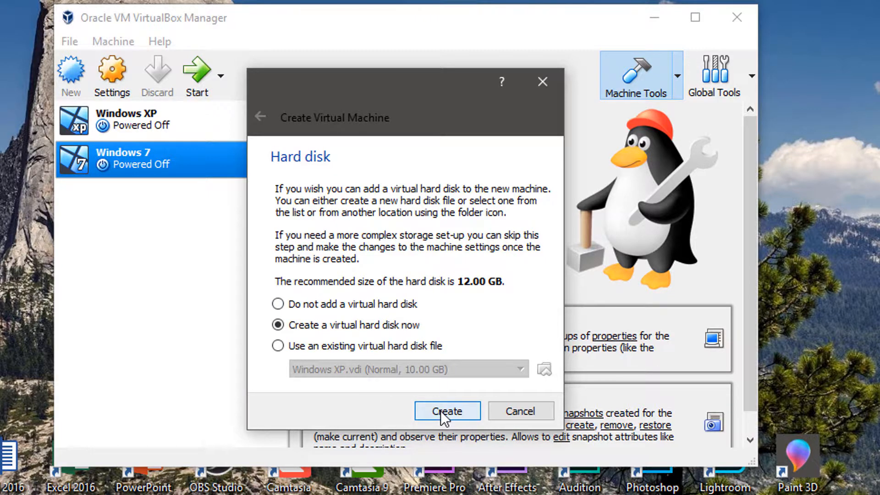
Step: Choose a new dynamically allocated VDI hard disk for the machine
{"action": "left_click", "coordinate": [447, 410]}
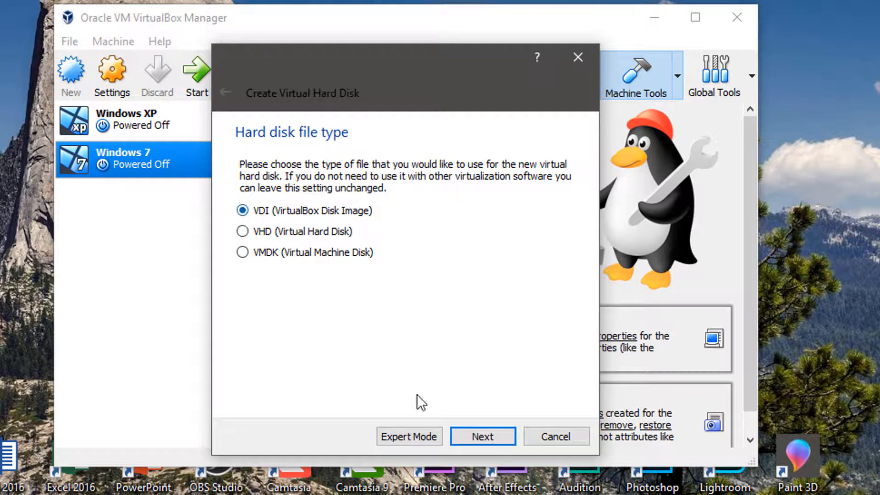
{"action": "left_click", "coordinate": [482, 436]}
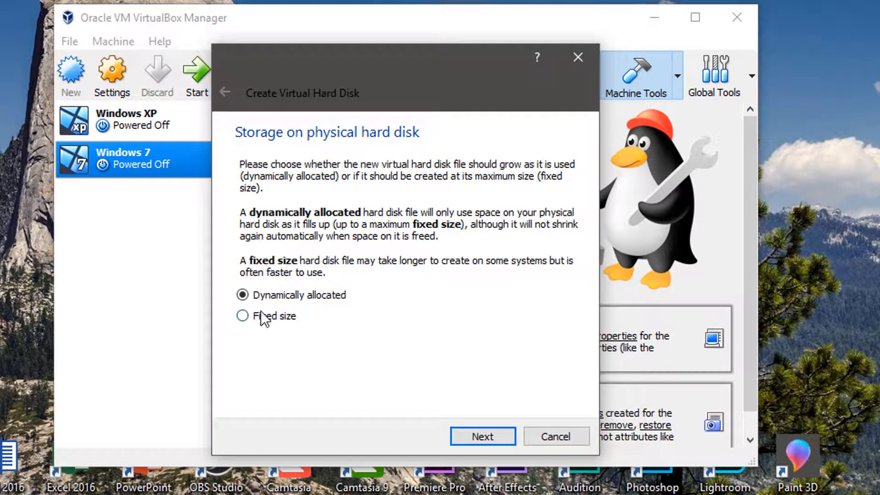
{"action": "left_click", "coordinate": [483, 436]}
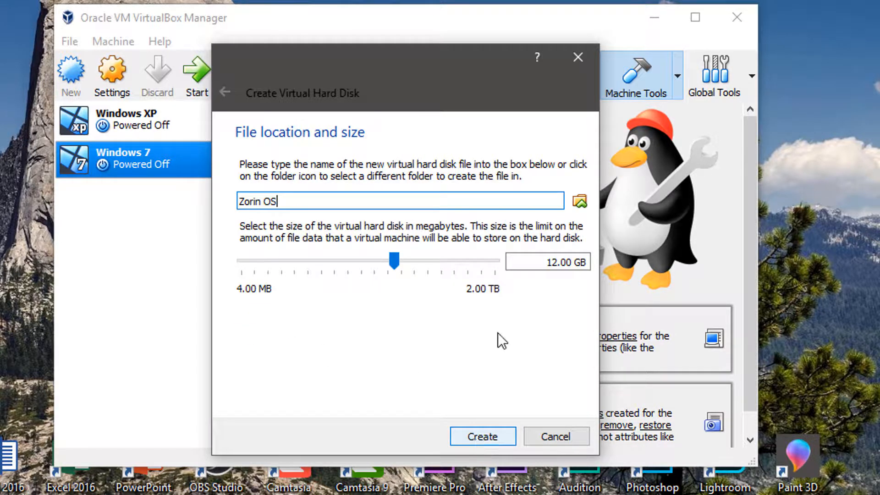
{"action": "mouse_move", "coordinate": [527, 206]}
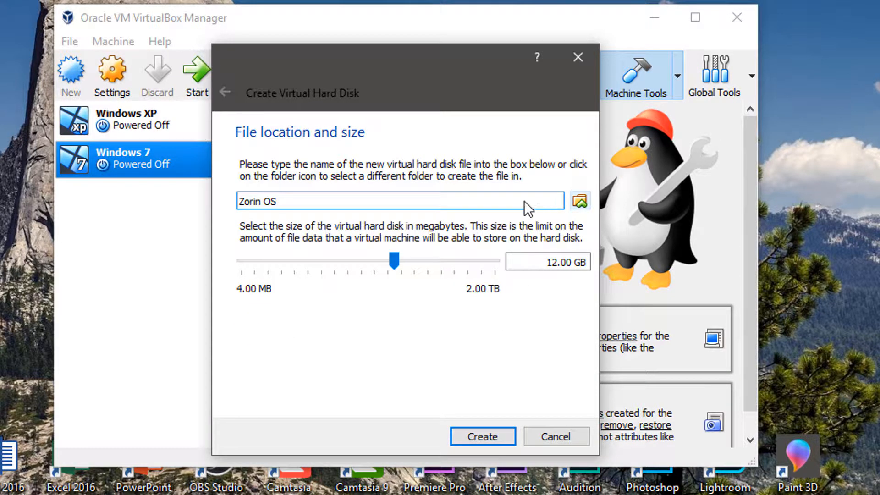
Step: Place the disk file in D:\VirtualBox storage, size it 13.00 GB and create the machine
{"action": "left_click", "coordinate": [579, 200]}
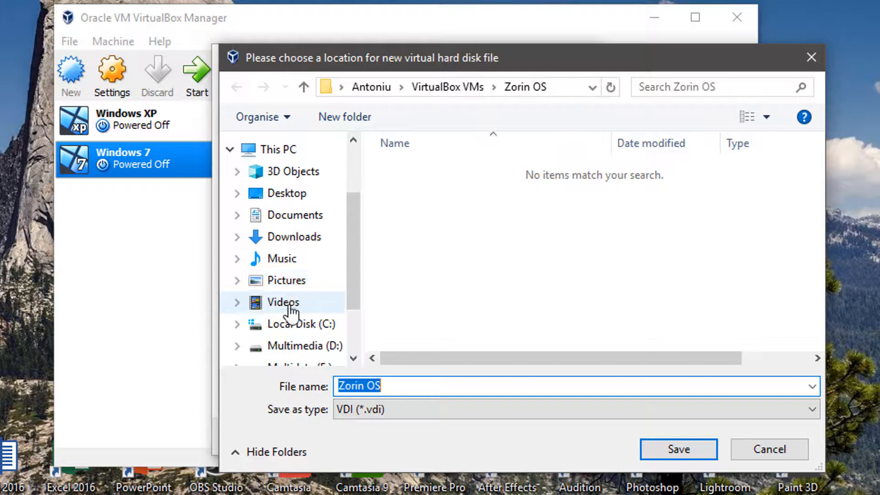
{"action": "scroll", "scroll_direction": "down", "scroll_amount": 3}
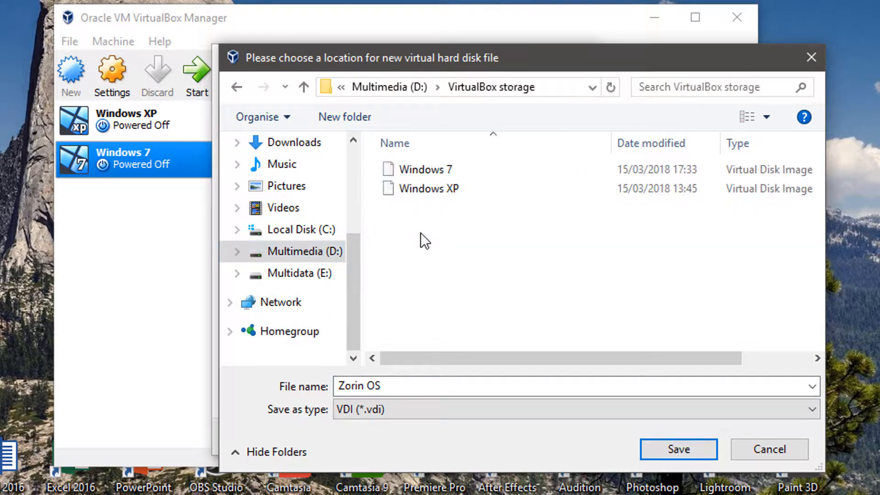
{"action": "left_click", "coordinate": [678, 449]}
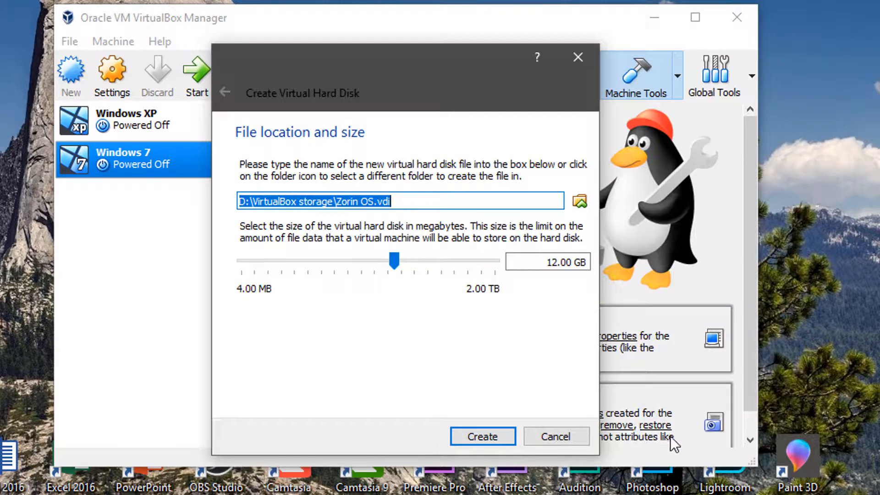
{"action": "left_click", "coordinate": [553, 262]}
{"action": "type", "text": "3"}
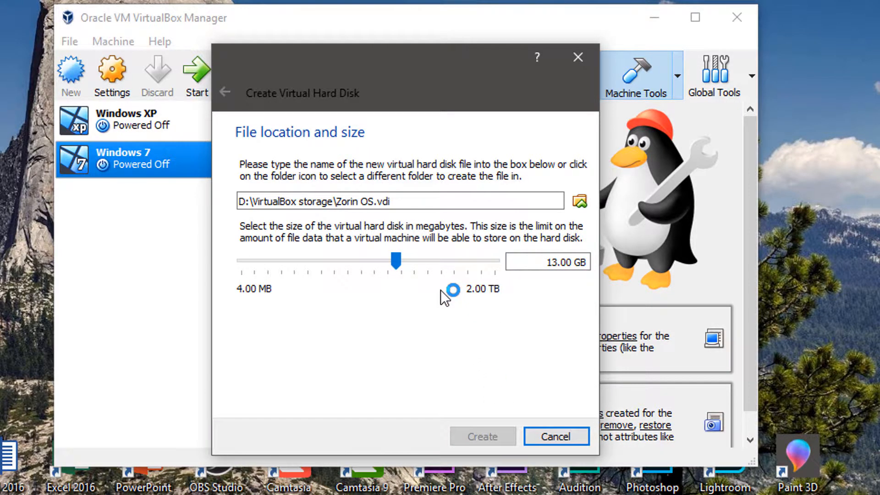
{"action": "left_click", "coordinate": [482, 437]}
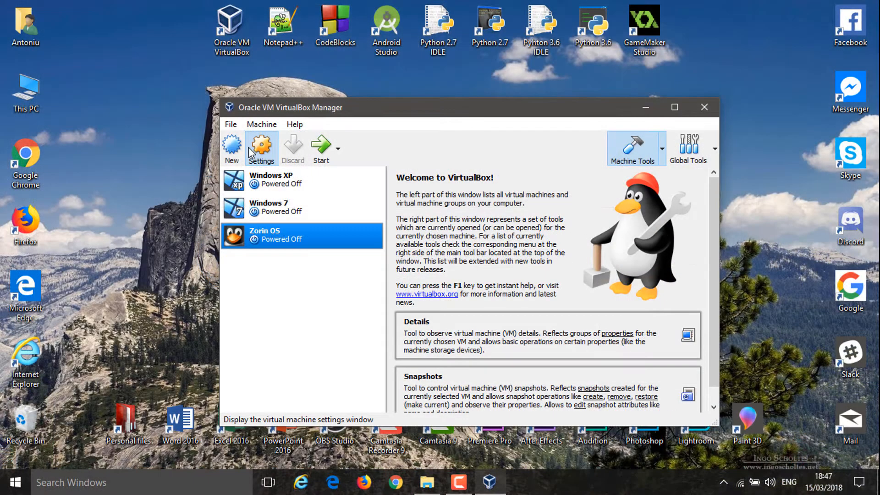
Step: Set the Zorin OS machine's display to 128 MB video memory with 3D acceleration and apply
{"action": "left_click", "coordinate": [262, 146]}
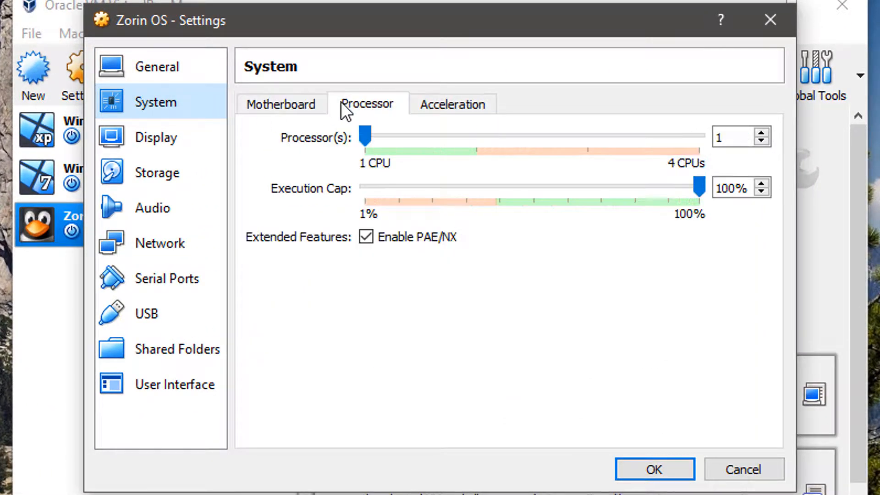
{"action": "left_click", "coordinate": [156, 137]}
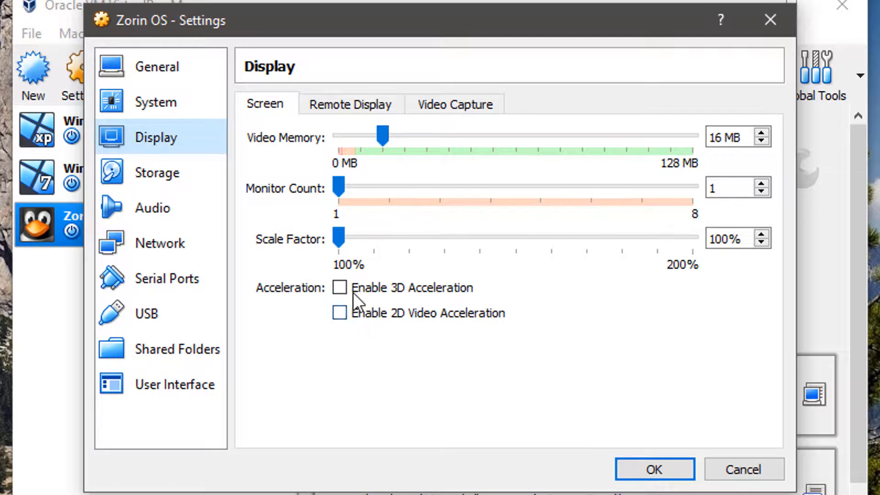
{"action": "left_click", "coordinate": [339, 314]}
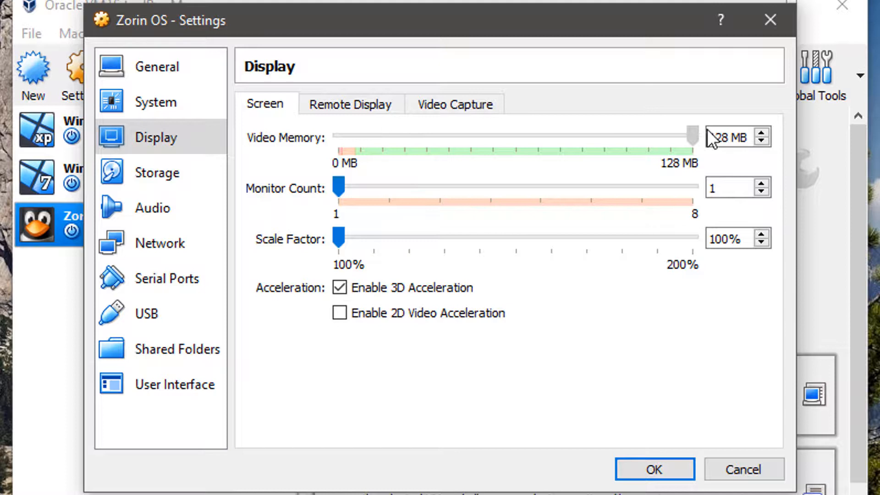
{"action": "left_click", "coordinate": [152, 208]}
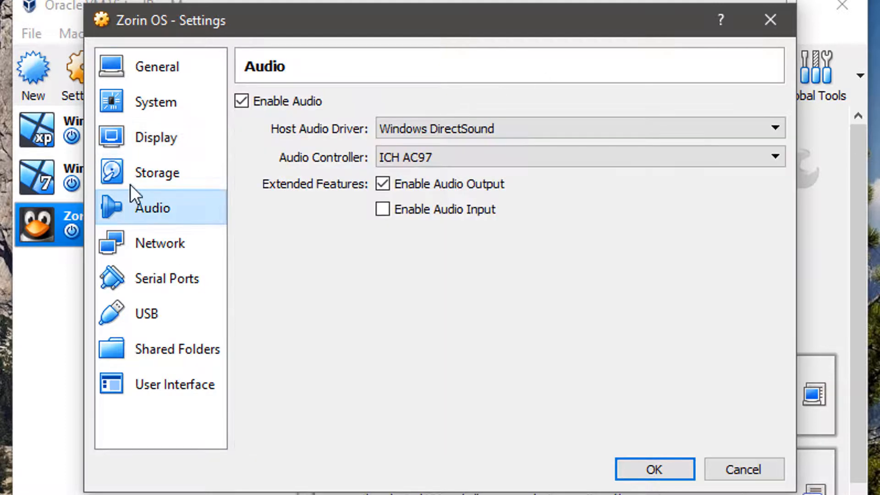
{"action": "left_click", "coordinate": [156, 172]}
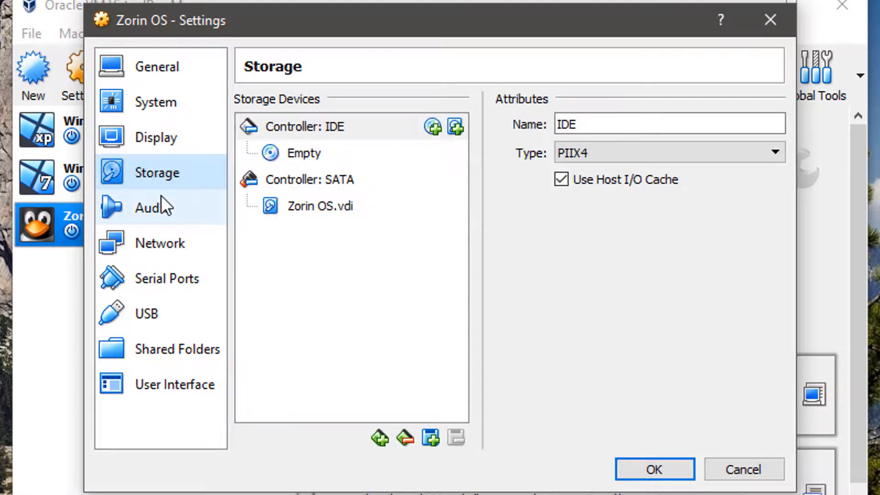
{"action": "mouse_move", "coordinate": [170, 208]}
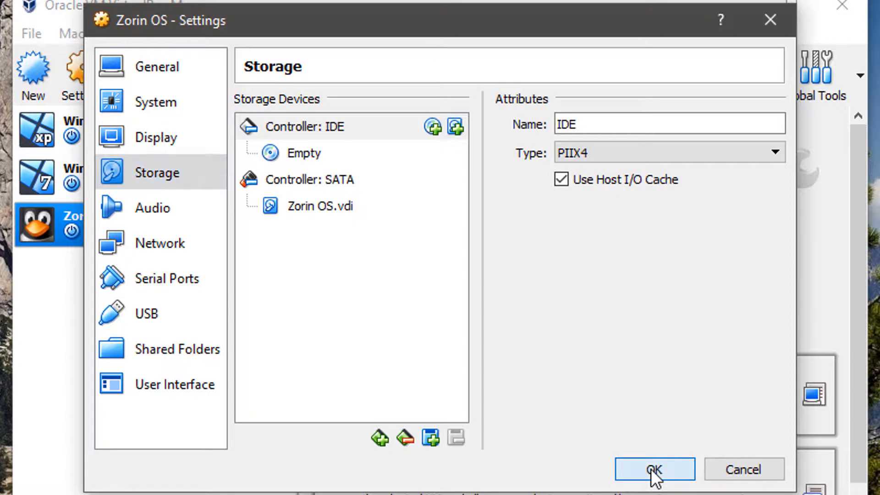
{"action": "left_click", "coordinate": [654, 482]}
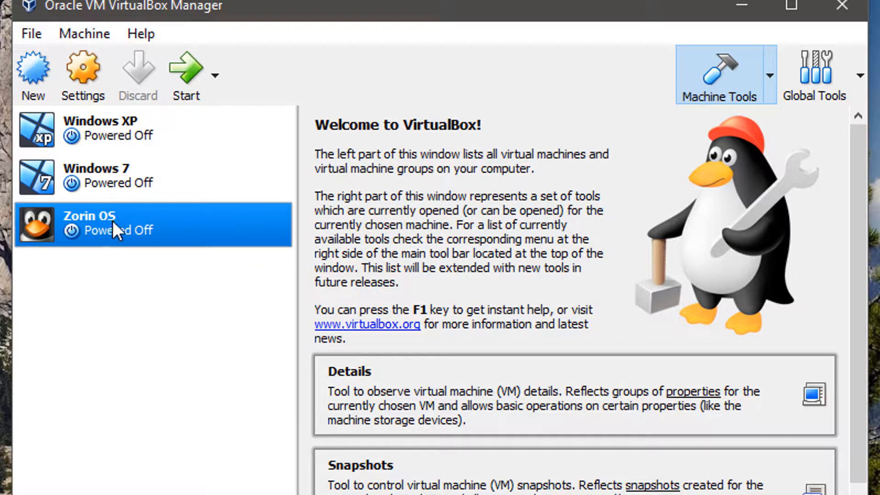
Step: Browse for a disc image to load into the machine's empty optical drive from Storage settings
{"action": "left_click", "coordinate": [82, 73]}
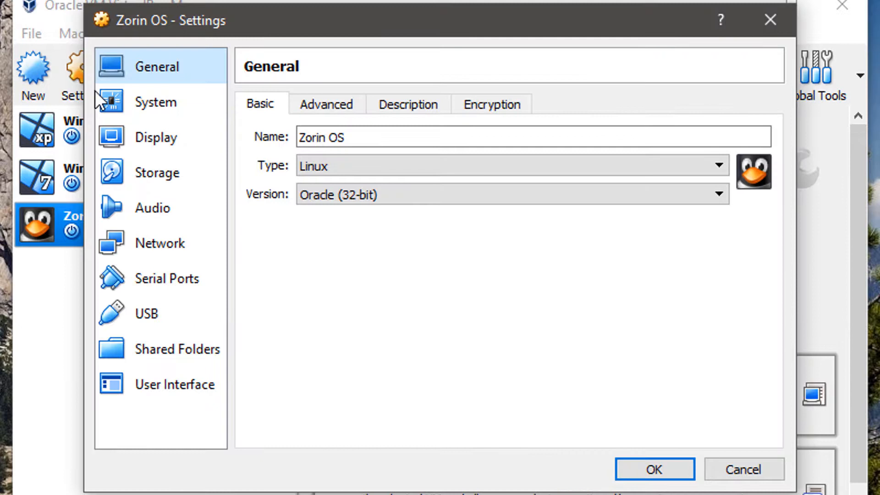
{"action": "left_click", "coordinate": [157, 172]}
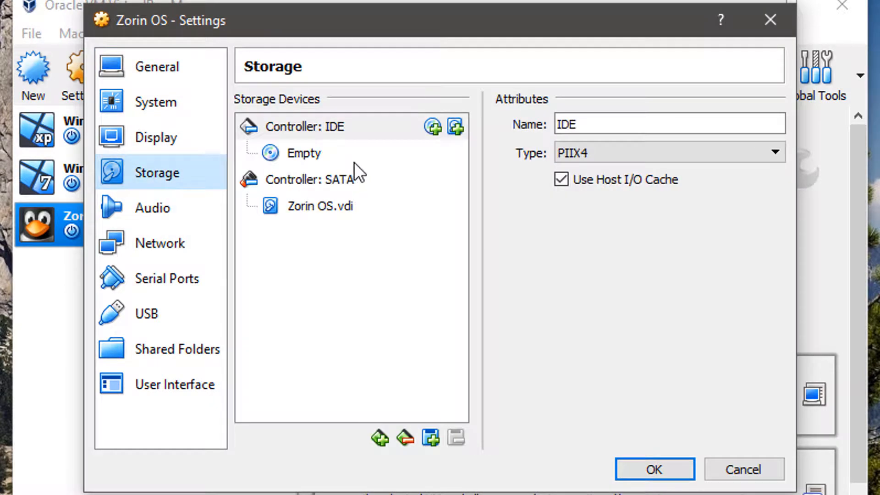
{"action": "left_click", "coordinate": [773, 124]}
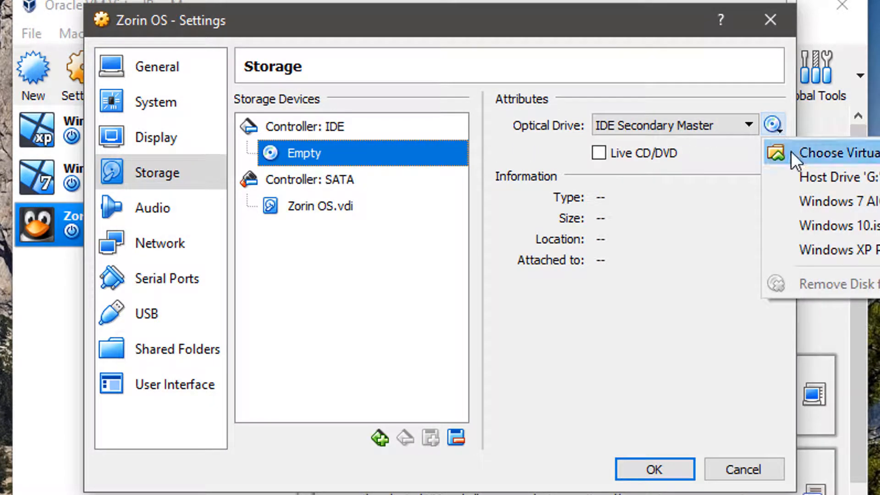
{"action": "left_click", "coordinate": [831, 152]}
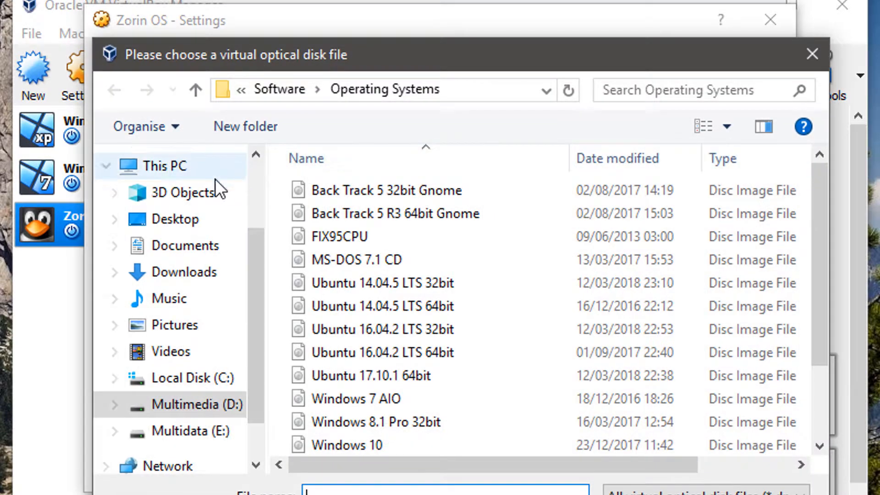
{"action": "mouse_move", "coordinate": [178, 277]}
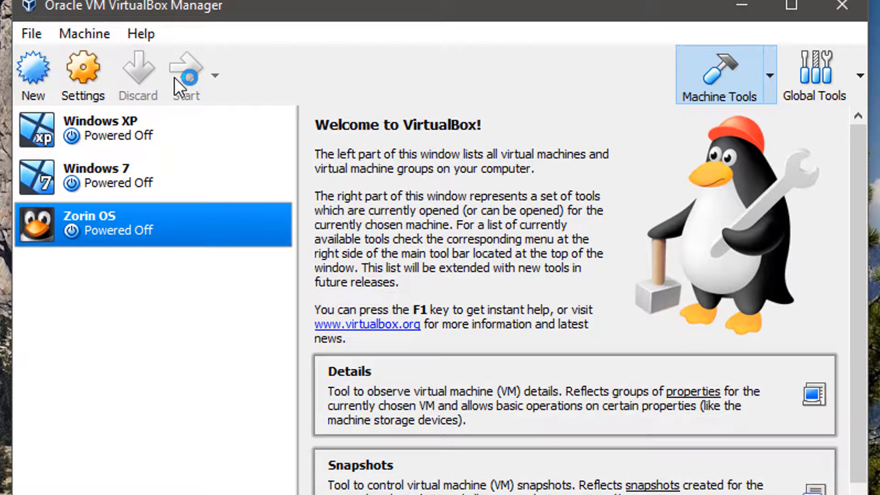
{"action": "mouse_move", "coordinate": [182, 80]}
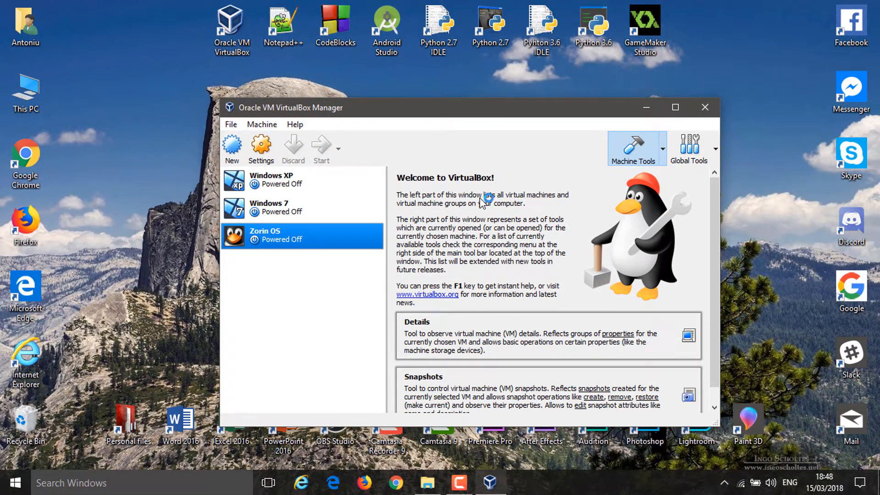
{"action": "mouse_move", "coordinate": [436, 240]}
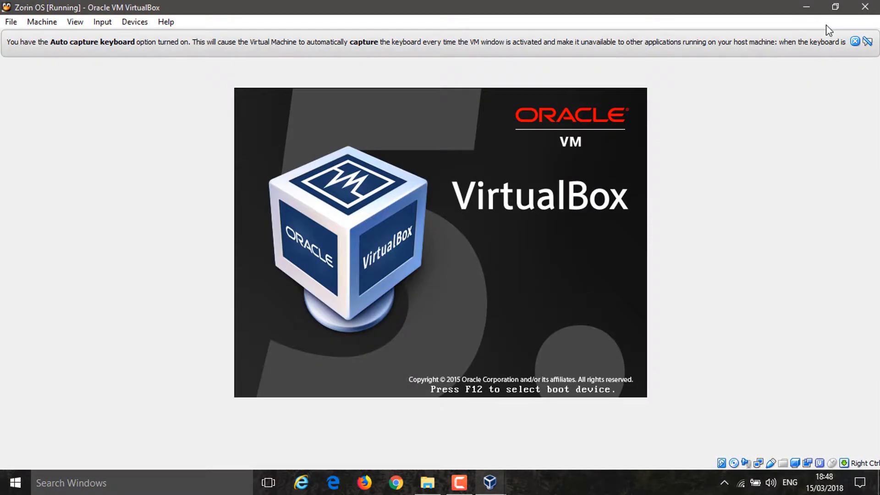
Step: Dismiss the keyboard capture notice and switch the running machine to full-screen mode
{"action": "left_click", "coordinate": [75, 22]}
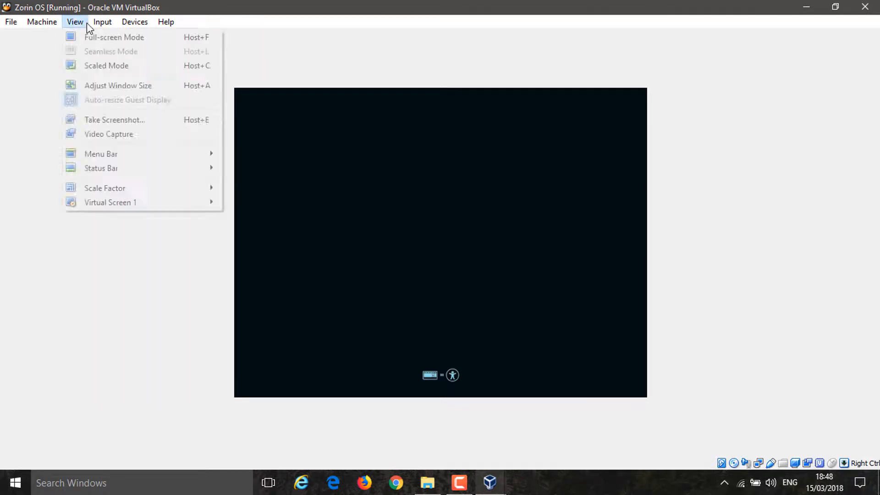
{"action": "left_click", "coordinate": [114, 37]}
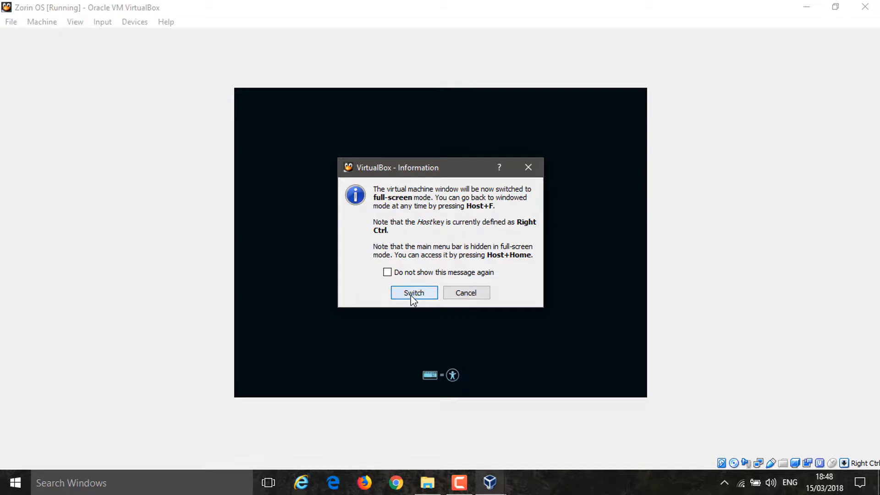
{"action": "left_click", "coordinate": [414, 293]}
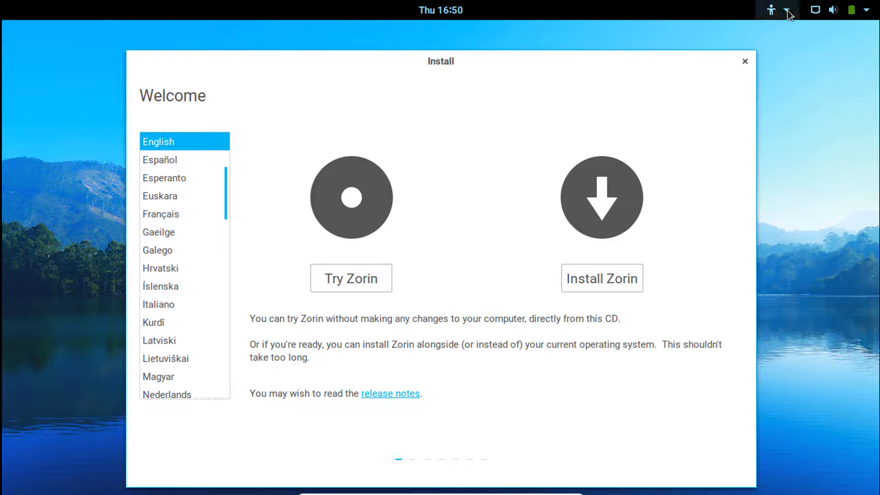
Step: Adjust the slider in the live session's system status menu
{"action": "left_click", "coordinate": [772, 9]}
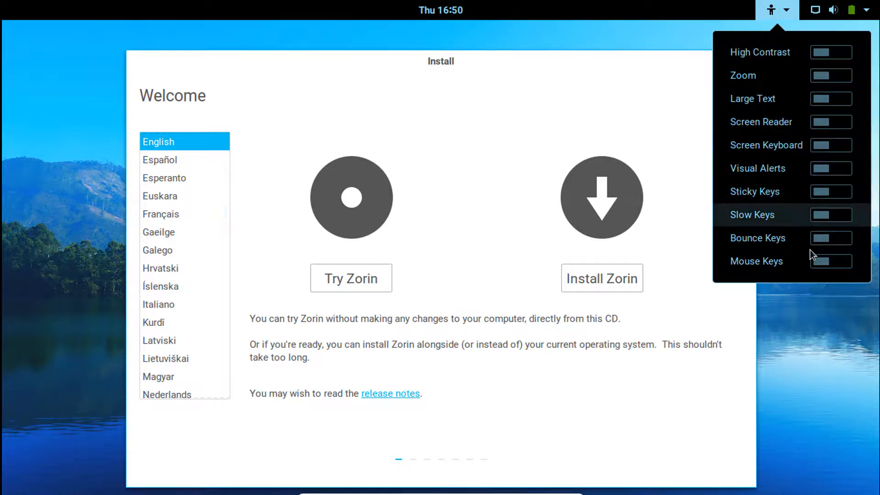
{"action": "left_click", "coordinate": [813, 10]}
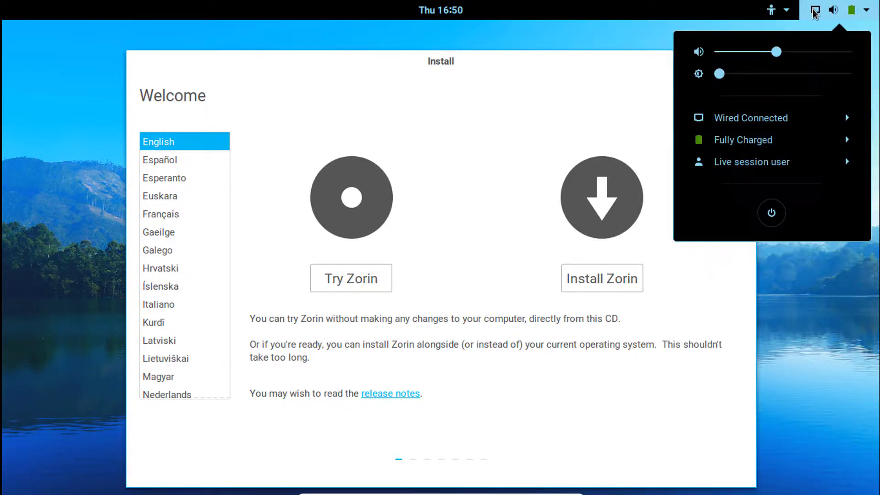
{"action": "left_click_drag", "start_coordinate": [777, 51], "coordinate": [816, 52]}
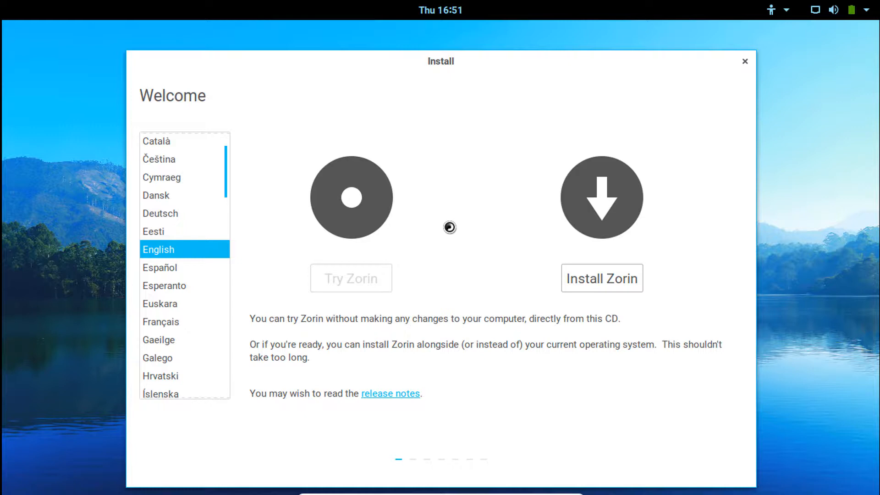
Step: Continue past preparation with third-party software included and choose Something else partitioning
{"action": "left_click", "coordinate": [602, 279]}
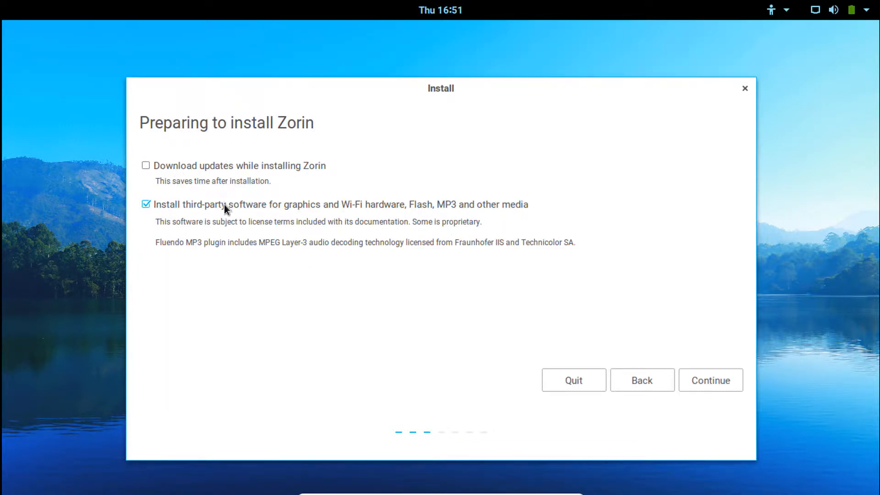
{"action": "left_click", "coordinate": [710, 380]}
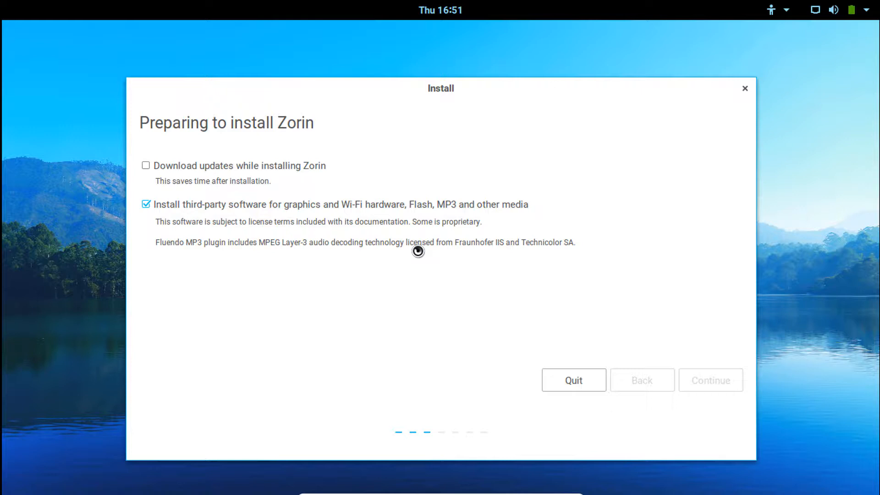
{"action": "left_click", "coordinate": [710, 379]}
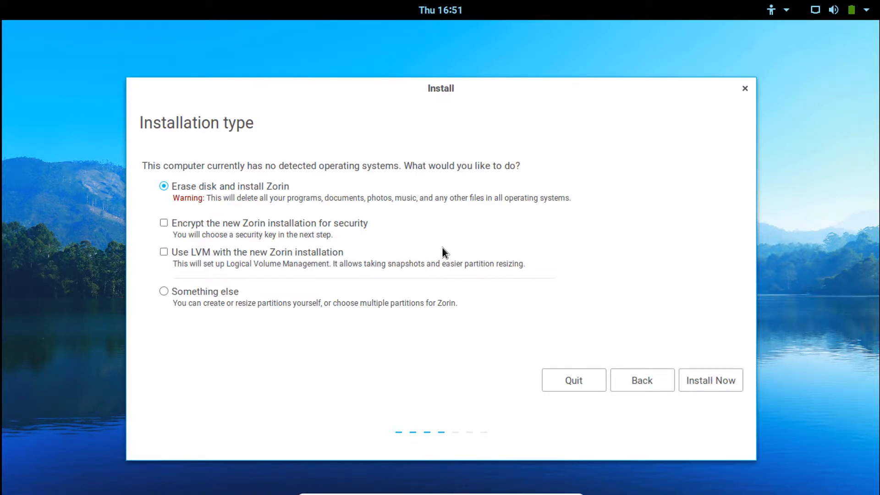
{"action": "mouse_move", "coordinate": [165, 222]}
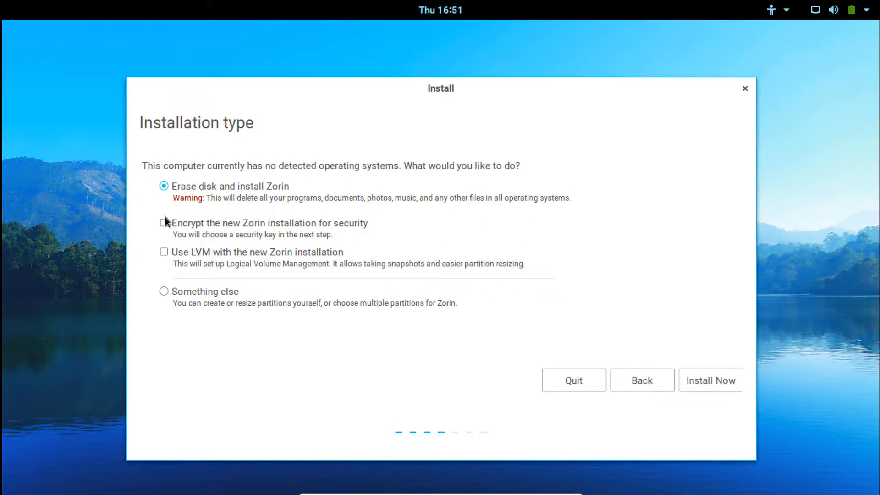
{"action": "mouse_move", "coordinate": [173, 301]}
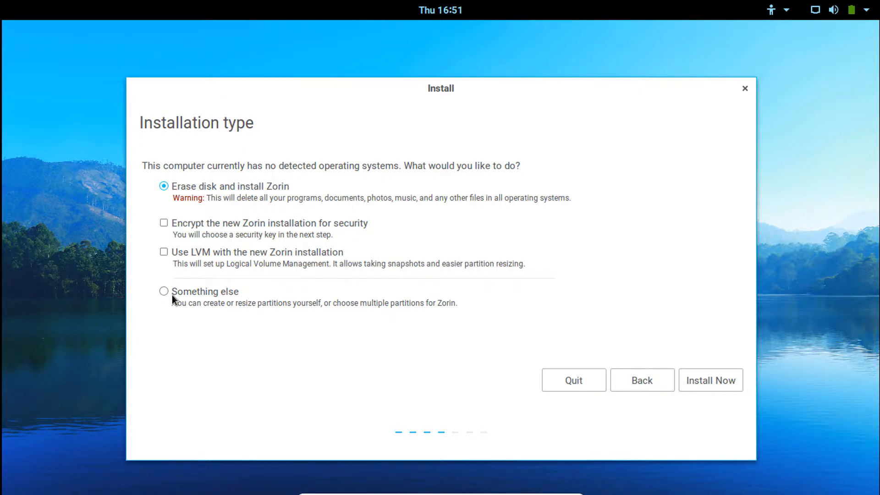
{"action": "left_click", "coordinate": [164, 291]}
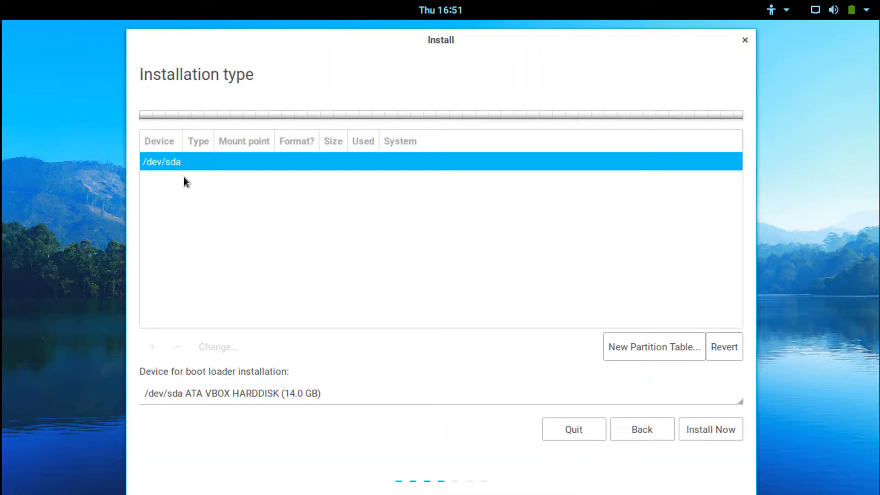
{"action": "mouse_move", "coordinate": [378, 172]}
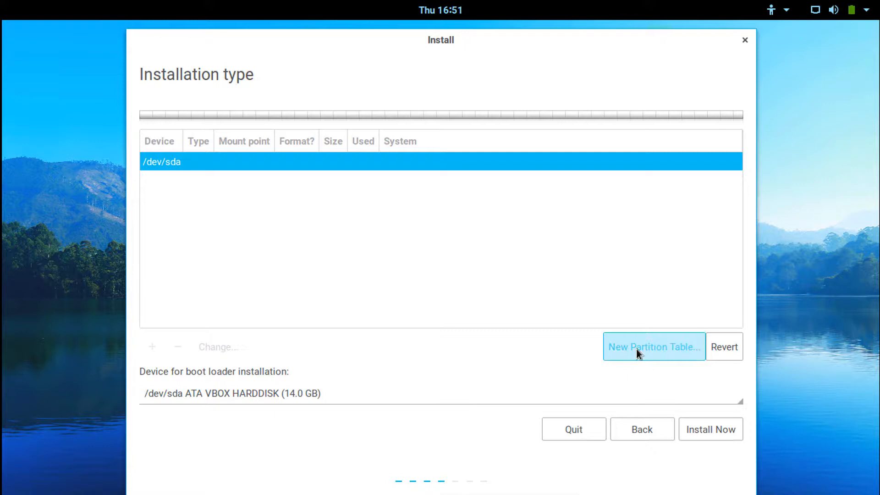
Step: Create a new empty partition table on /dev/sda
{"action": "left_click", "coordinate": [653, 346]}
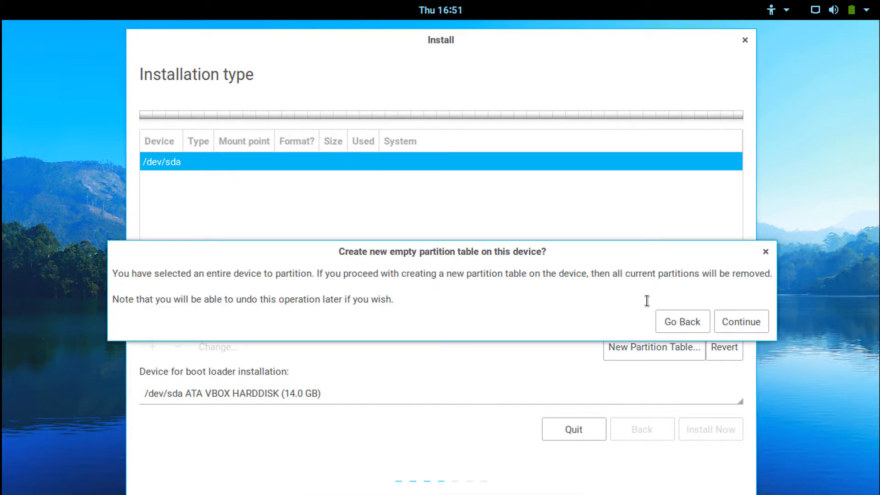
{"action": "left_click", "coordinate": [740, 322]}
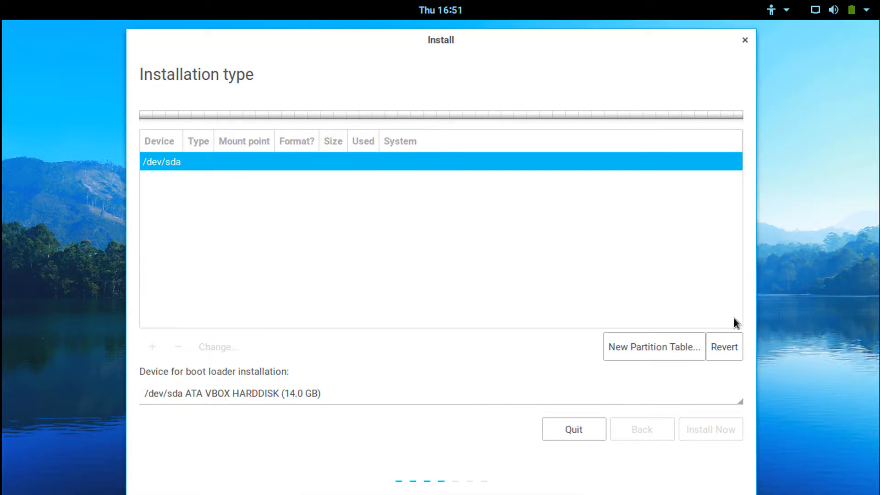
{"action": "left_click", "coordinate": [654, 346]}
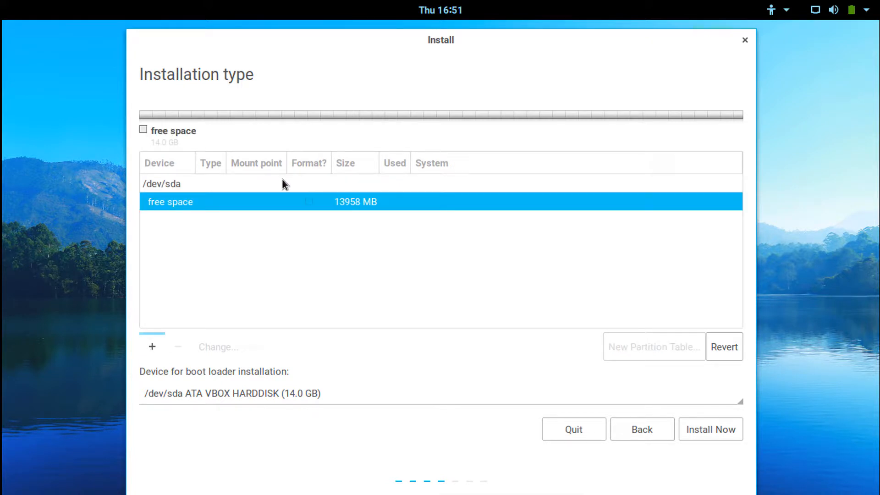
{"action": "mouse_move", "coordinate": [358, 216]}
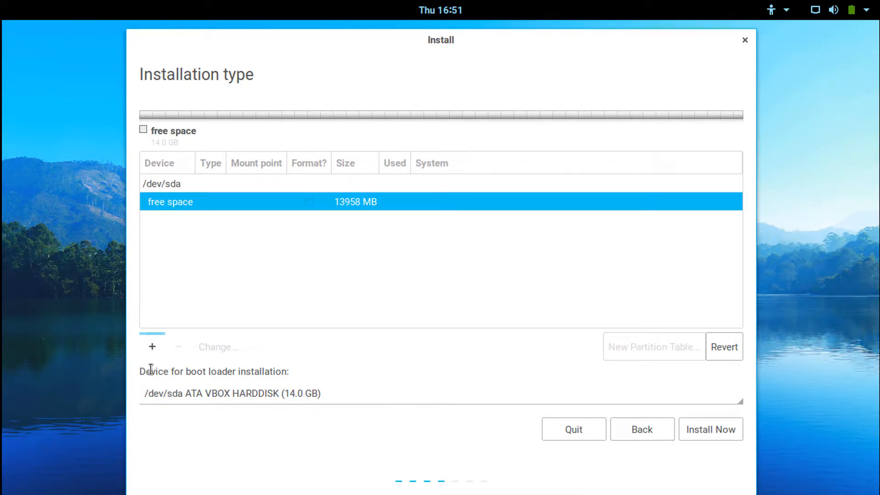
Step: Add a new Ext4 journaling partition filling the free space
{"action": "left_click", "coordinate": [152, 347]}
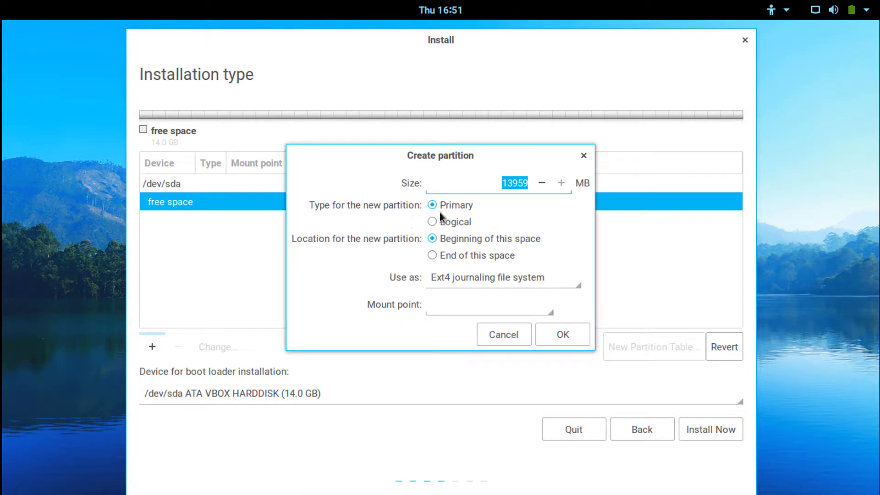
{"action": "left_click", "coordinate": [503, 277]}
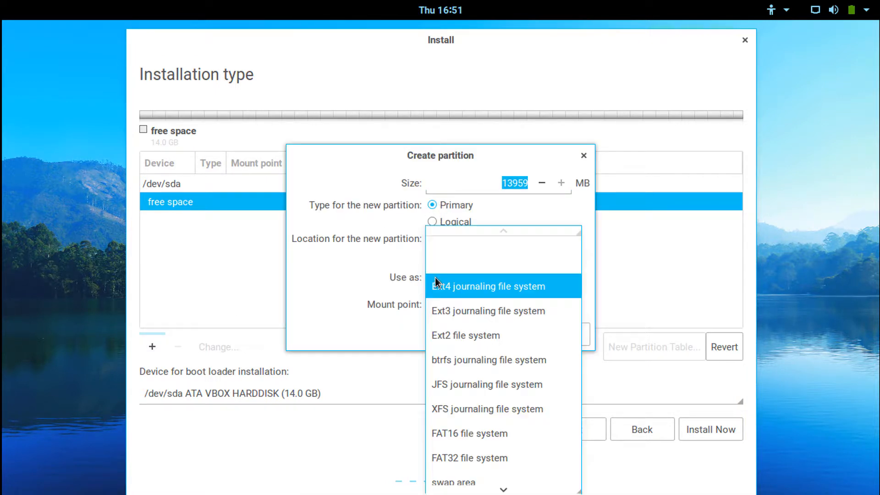
{"action": "left_click", "coordinate": [487, 285]}
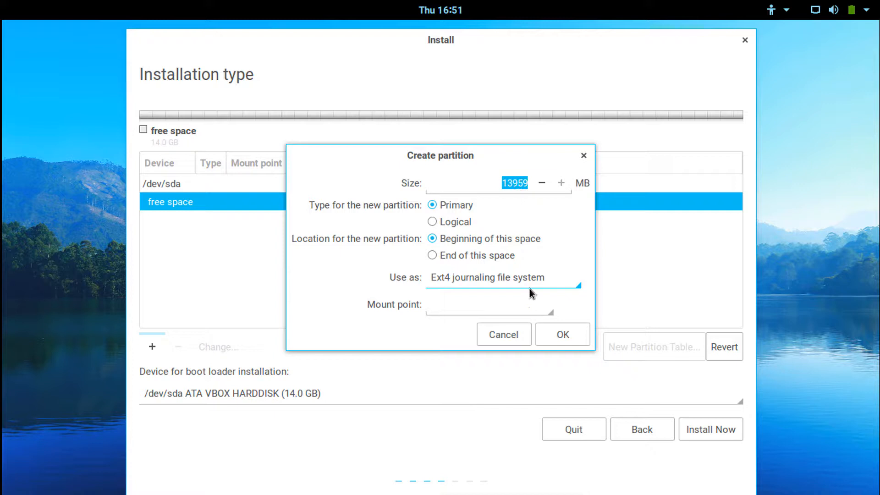
{"action": "left_click", "coordinate": [563, 334]}
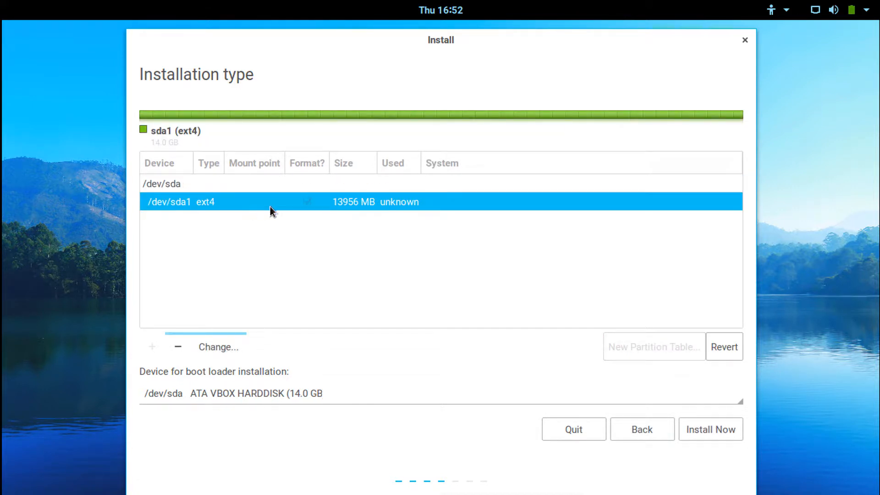
{"action": "mouse_move", "coordinate": [295, 209]}
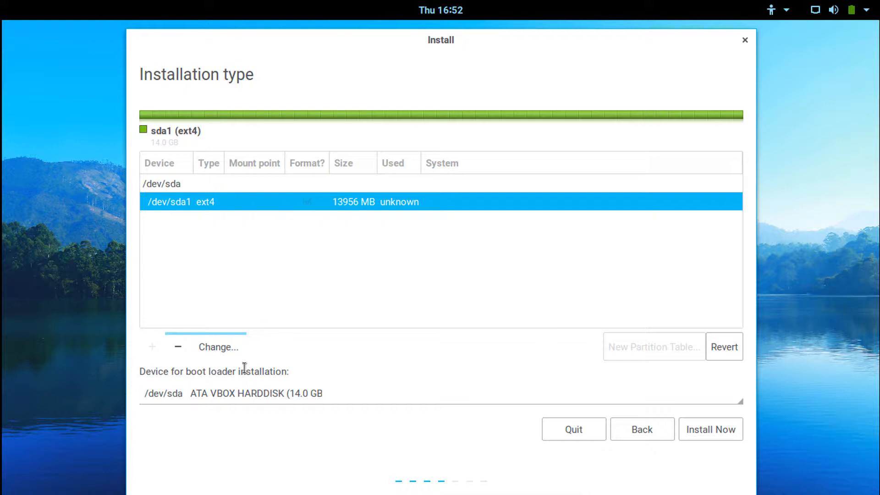
Step: After the no-root-file-system warning, set the partition's mount point to /
{"action": "left_click", "coordinate": [217, 346]}
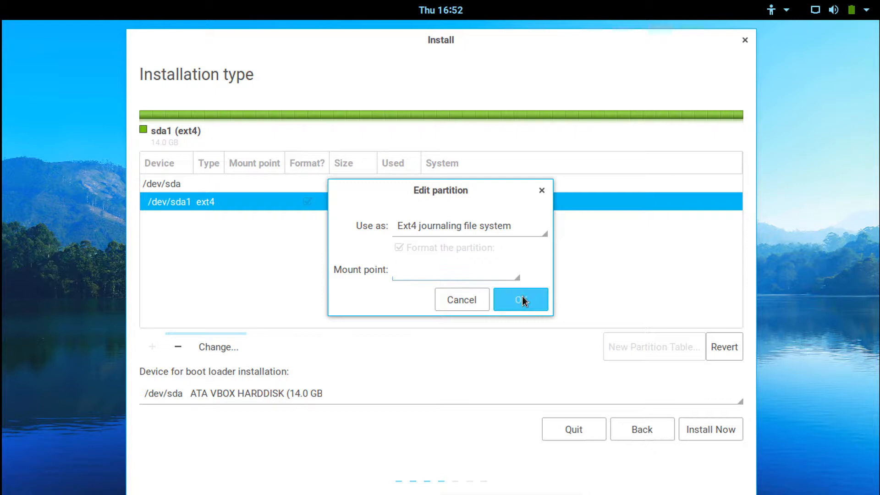
{"action": "left_click", "coordinate": [520, 299]}
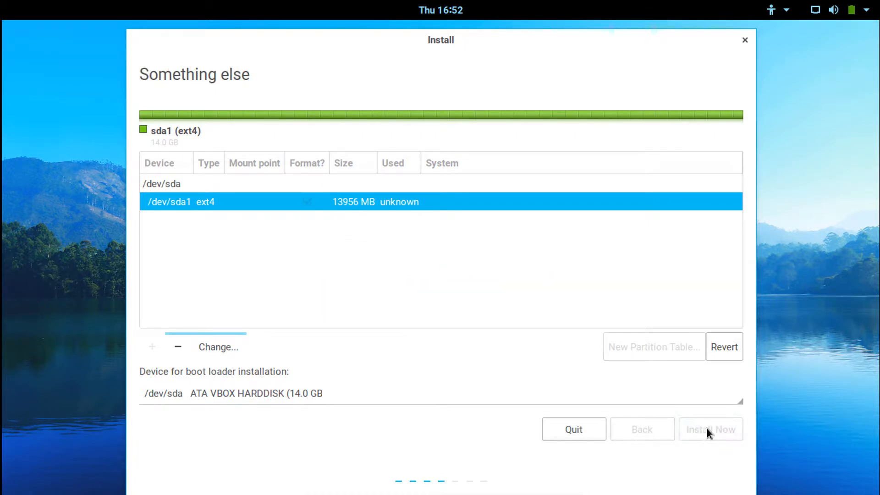
{"action": "left_click", "coordinate": [710, 428]}
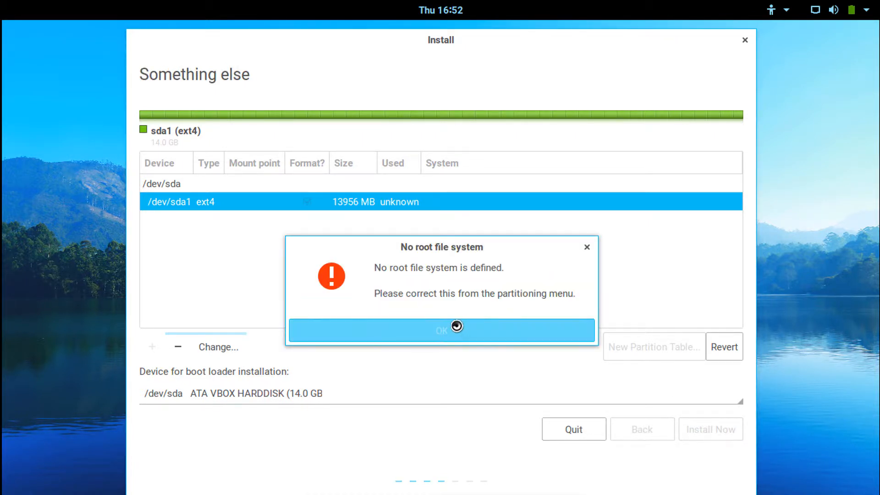
{"action": "left_click", "coordinate": [441, 330]}
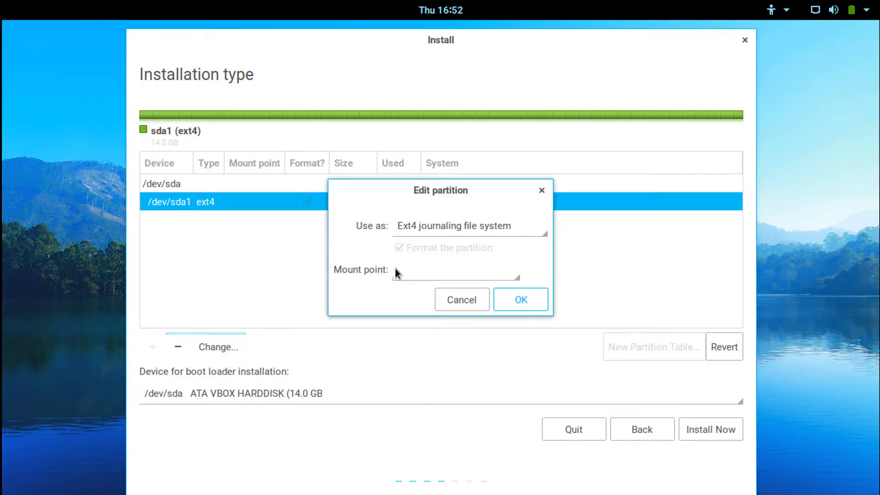
{"action": "type", "text": "/"}
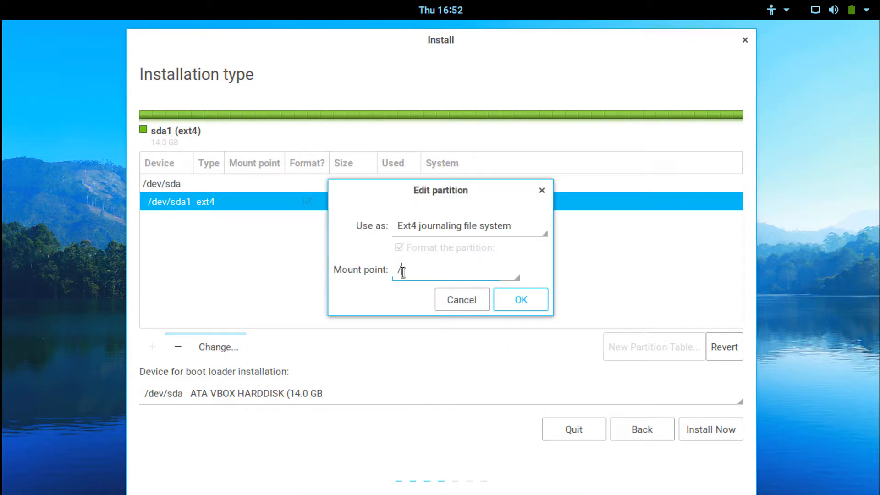
{"action": "left_click", "coordinate": [520, 299]}
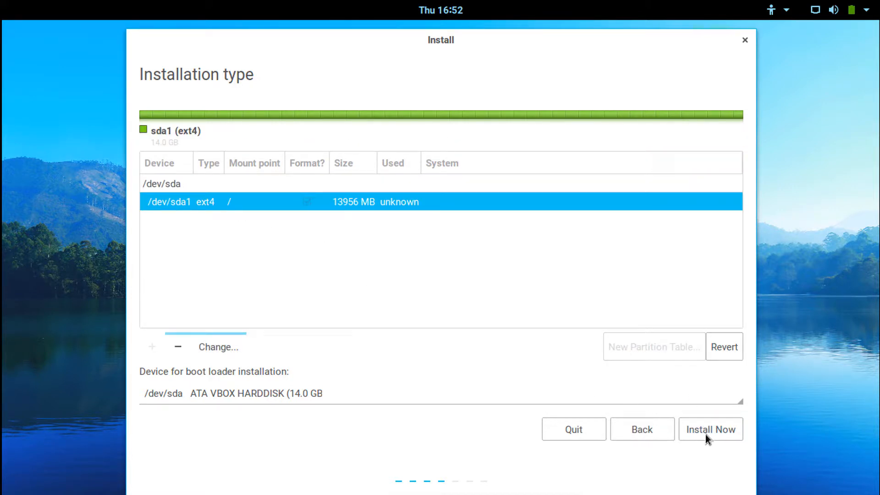
Step: Start the installation, continue without swap and confirm writing changes to disk
{"action": "left_click", "coordinate": [710, 429]}
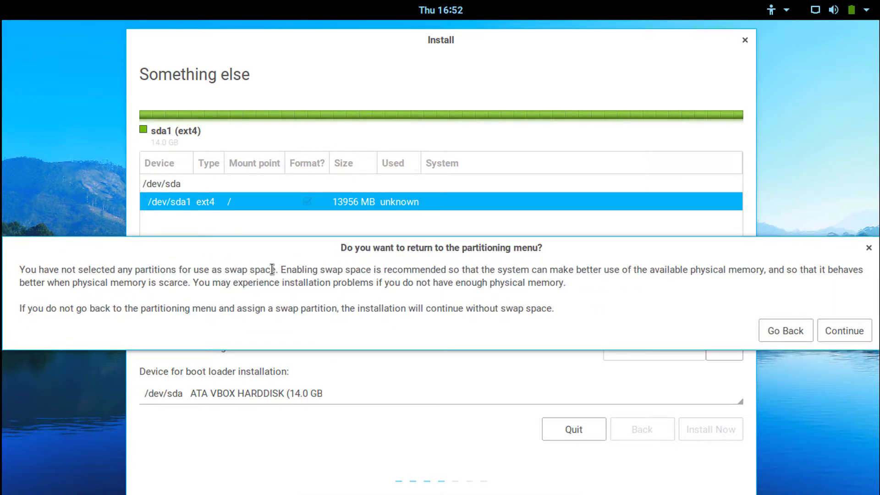
{"action": "left_click", "coordinate": [844, 330]}
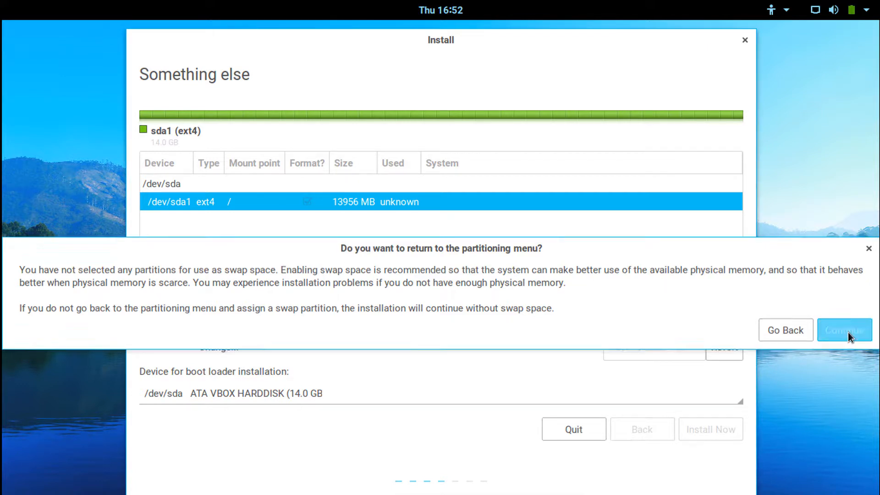
{"action": "left_click", "coordinate": [845, 329]}
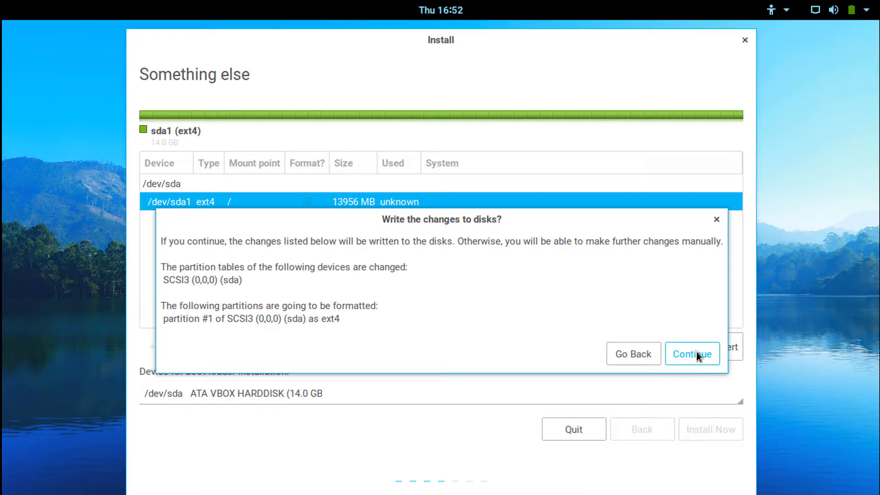
{"action": "left_click", "coordinate": [691, 354]}
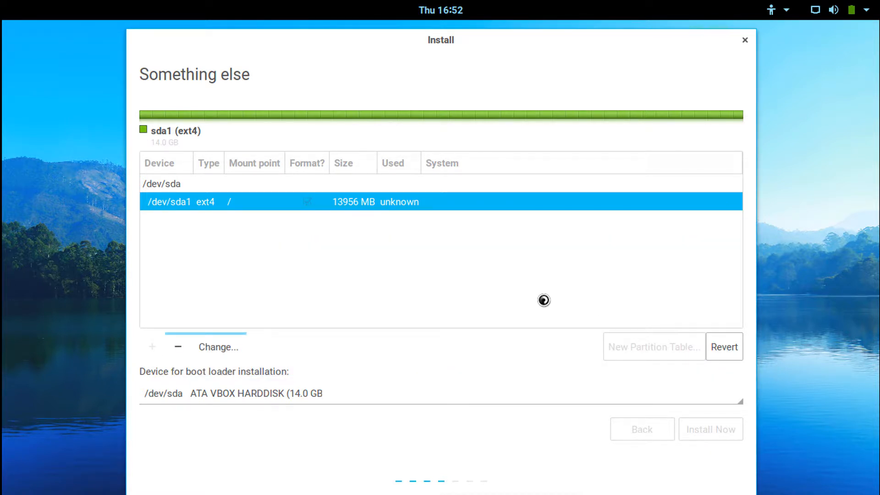
Step: Accept the Bucharest time zone and reach the keyboard layout list
{"action": "left_click", "coordinate": [709, 429]}
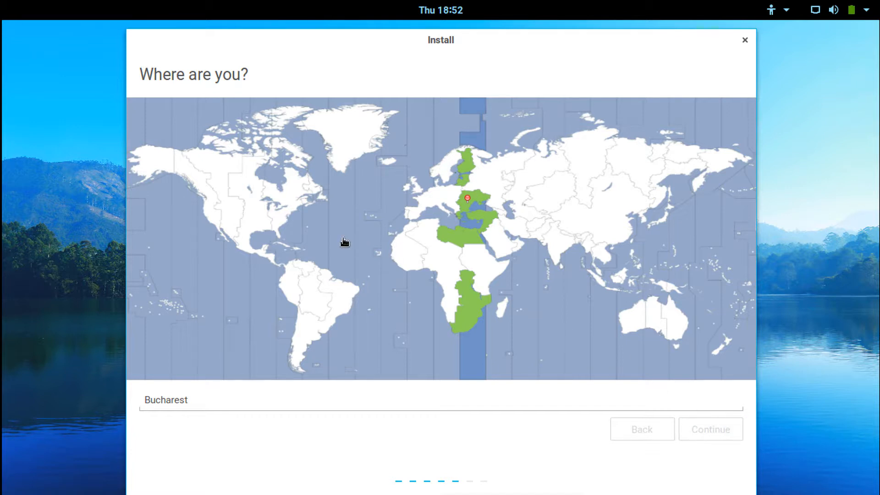
{"action": "left_click", "coordinate": [710, 428]}
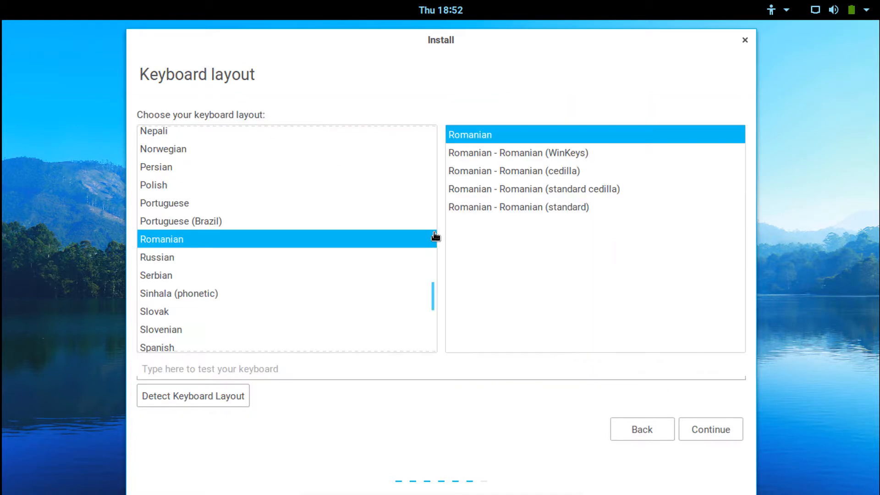
{"action": "mouse_move", "coordinate": [267, 286]}
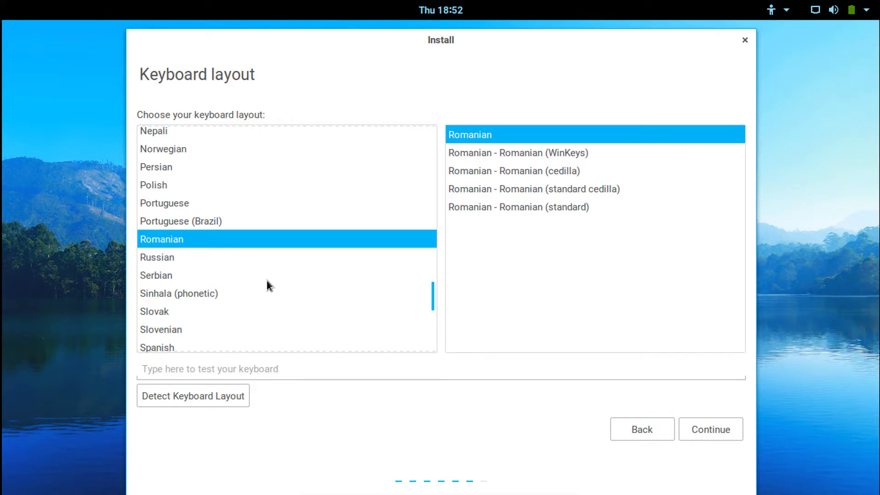
{"action": "scroll", "scroll_direction": "down", "scroll_amount": 3}
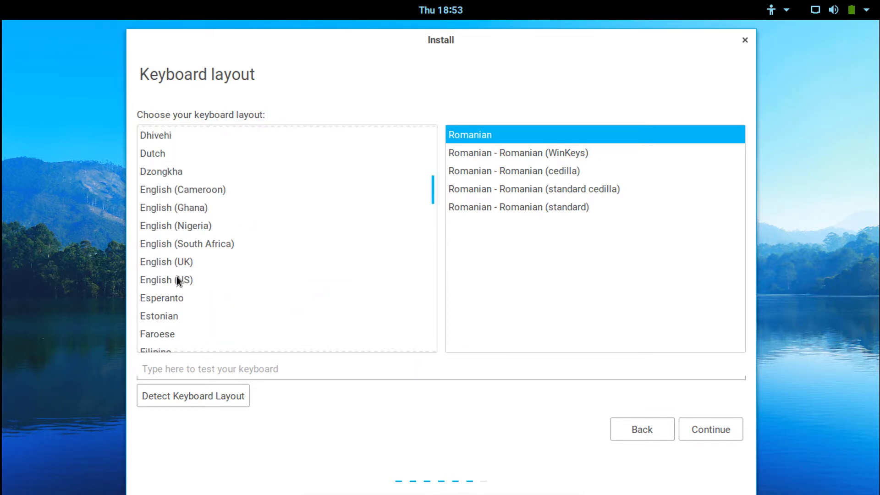
Step: Choose English (US) as the keyboard layout with its default variant
{"action": "left_click", "coordinate": [179, 280]}
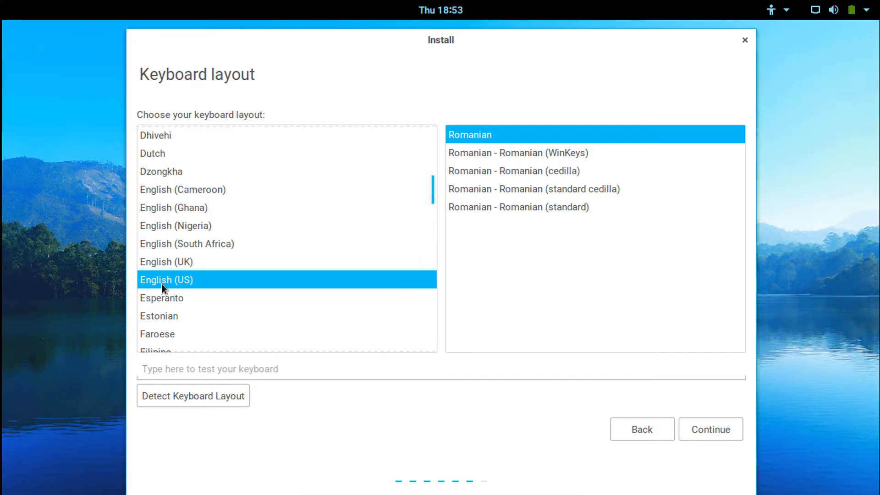
{"action": "left_click", "coordinate": [167, 279]}
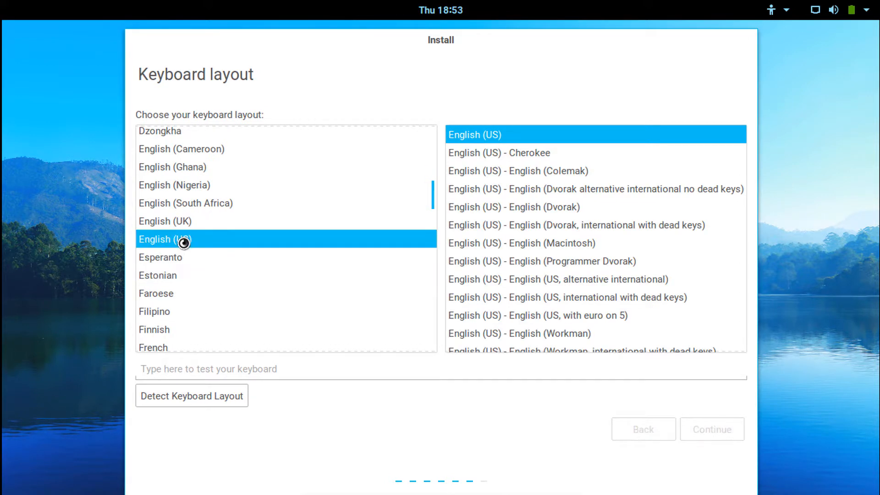
{"action": "scroll", "scroll_direction": "down", "scroll_amount": 3}
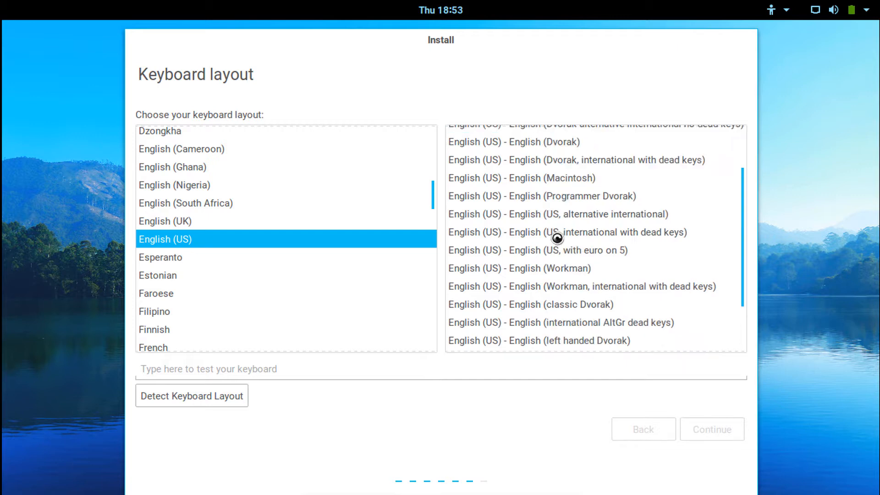
{"action": "scroll", "scroll_direction": "down", "scroll_amount": 3}
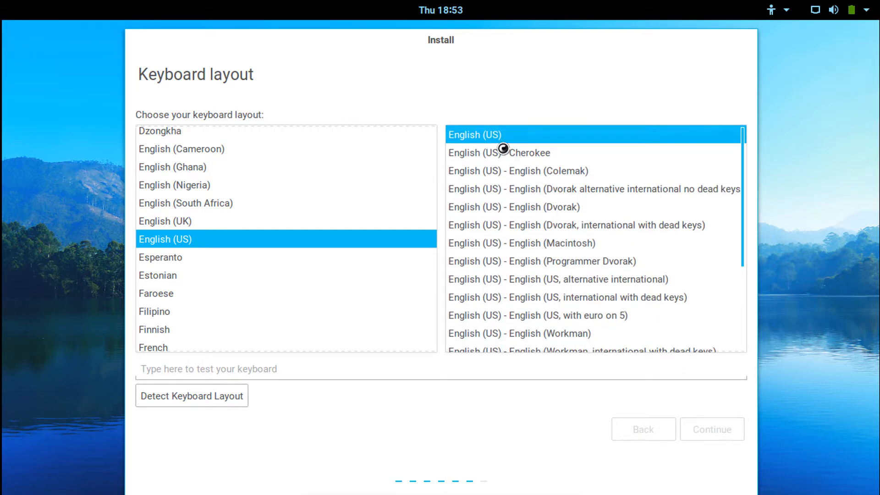
Step: Enter the account's name as 'Antoniu' in the installer's user details
{"action": "left_click", "coordinate": [712, 429]}
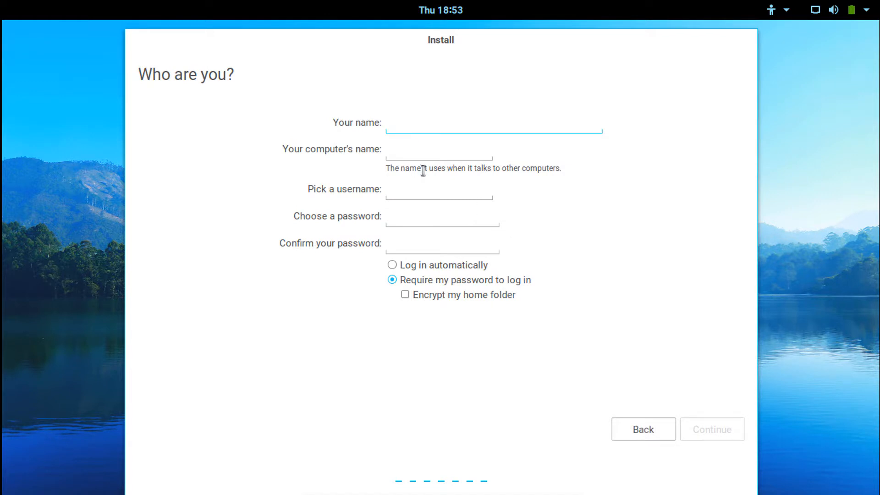
{"action": "left_click", "coordinate": [493, 123]}
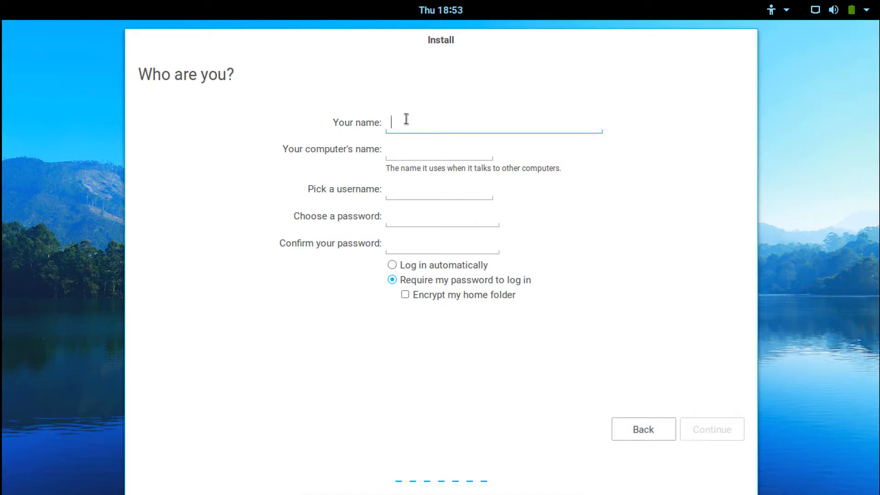
{"action": "type", "text": "Antoniu"}
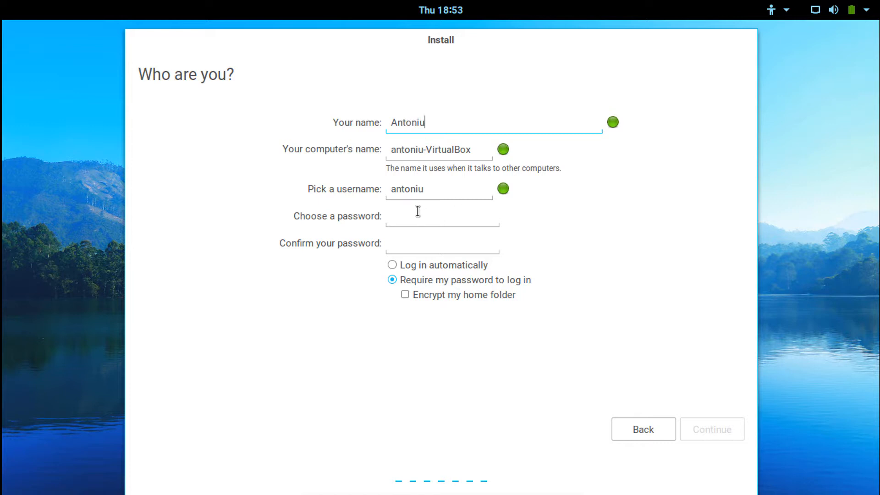
Step: Enter the account password, keep automatic login and continue the installation
{"action": "left_click", "coordinate": [392, 265]}
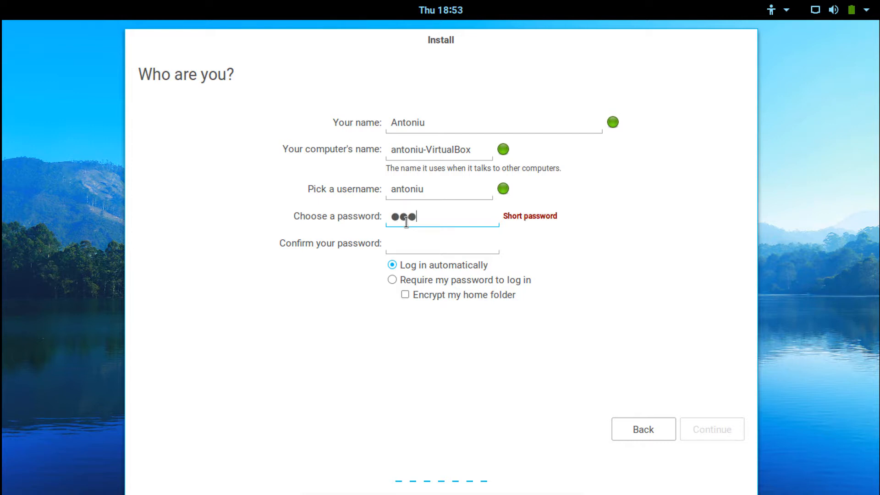
{"action": "type", "text": "•"}
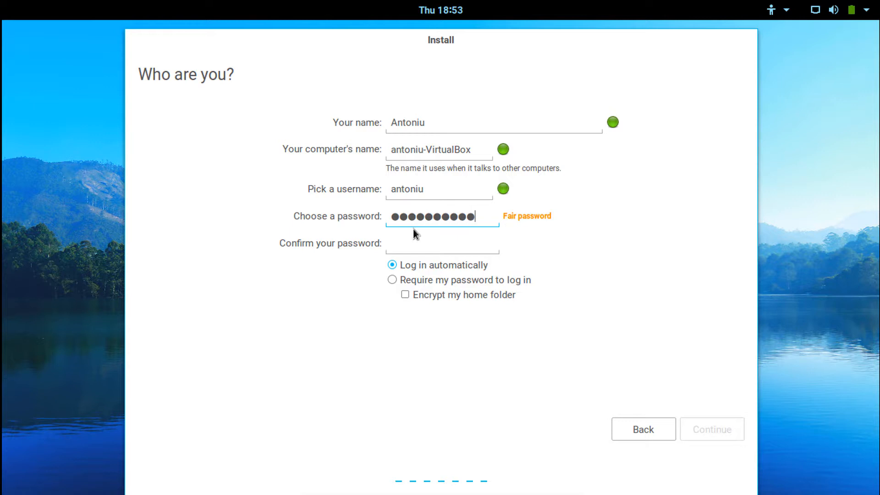
{"action": "mouse_move", "coordinate": [441, 215]}
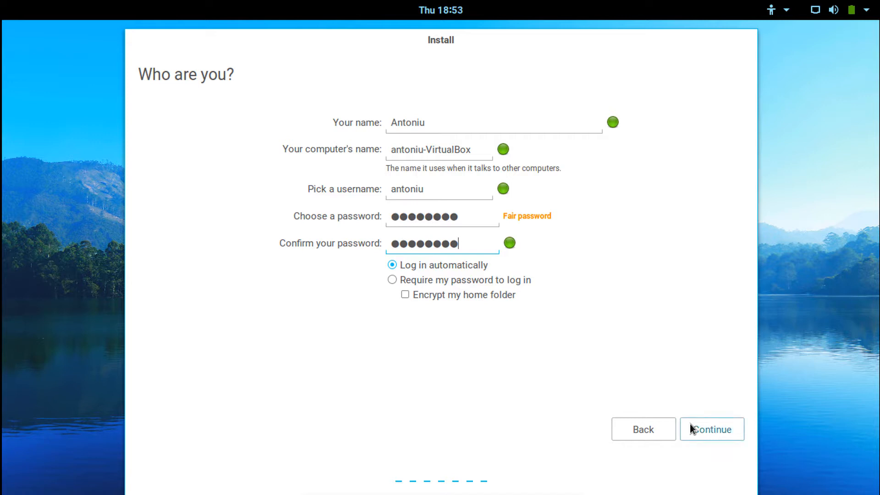
{"action": "left_click", "coordinate": [711, 429]}
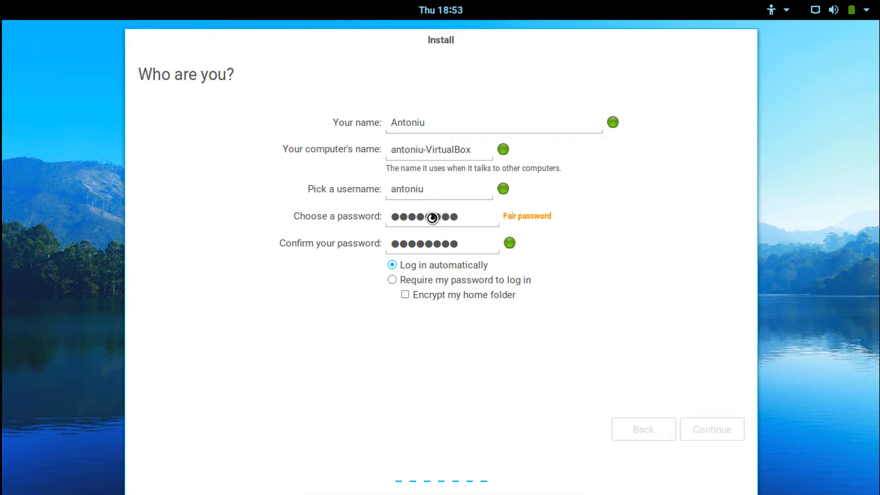
{"action": "left_click", "coordinate": [711, 429]}
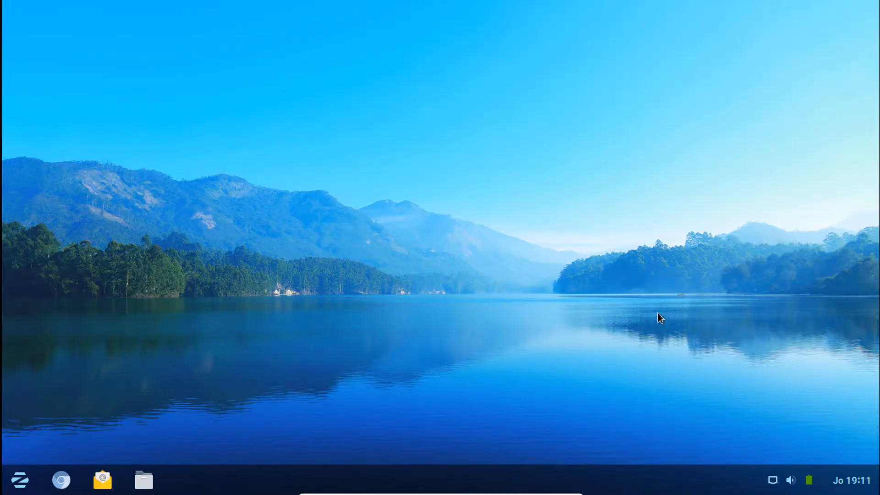
{"action": "mouse_move", "coordinate": [560, 291]}
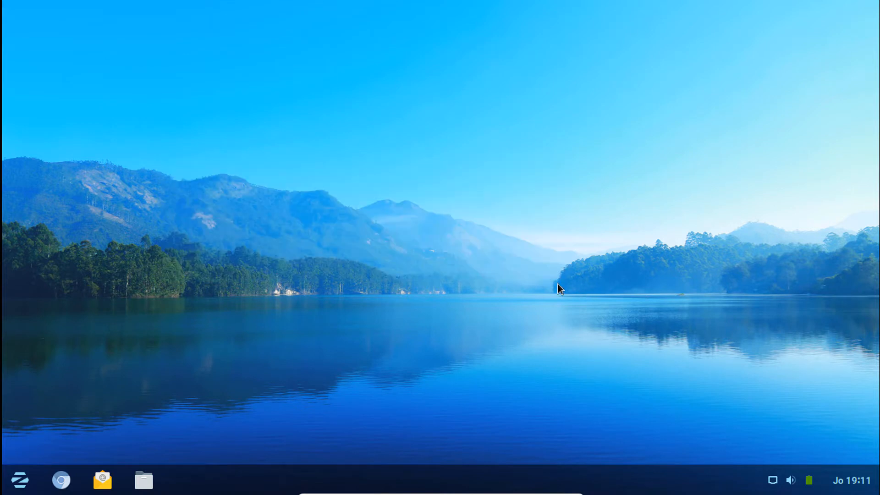
{"action": "mouse_move", "coordinate": [625, 294]}
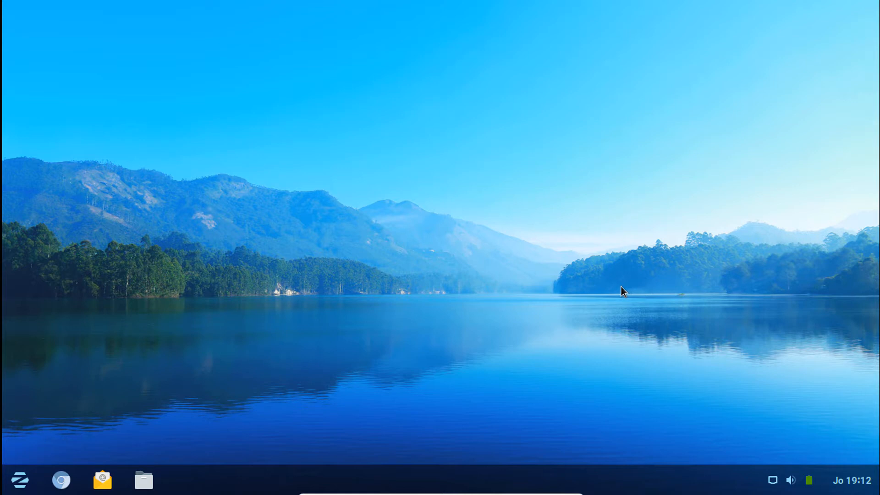
{"action": "mouse_move", "coordinate": [620, 293]}
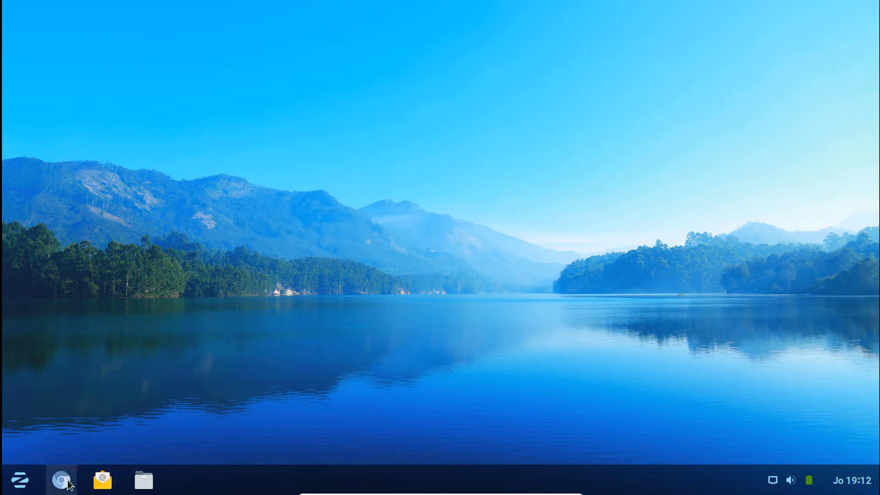
{"action": "mouse_move", "coordinate": [59, 481]}
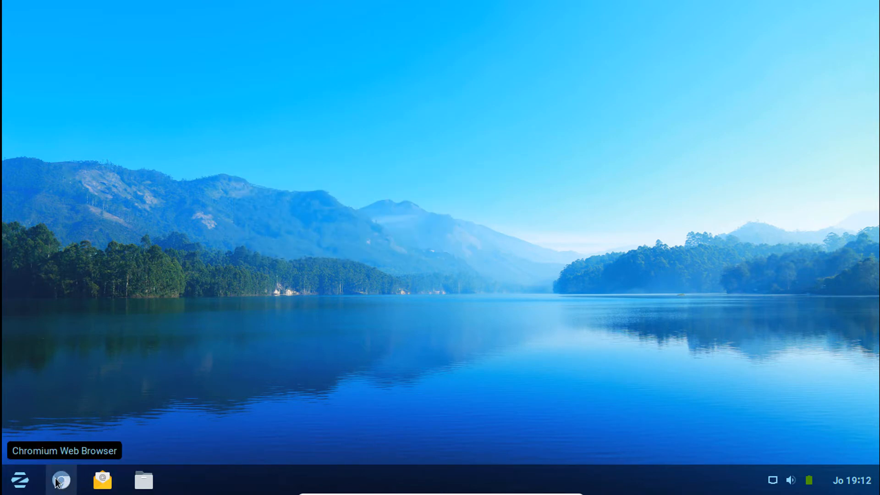
{"action": "mouse_move", "coordinate": [419, 314]}
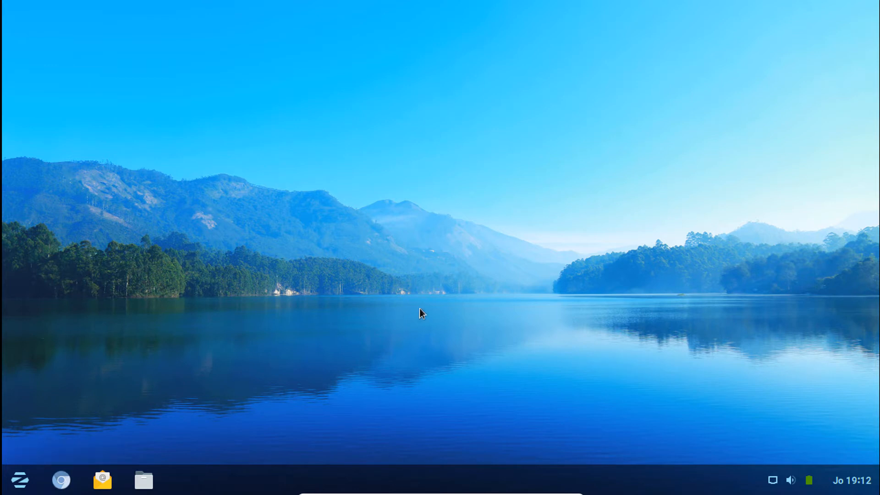
{"action": "right_click", "coordinate": [422, 314]}
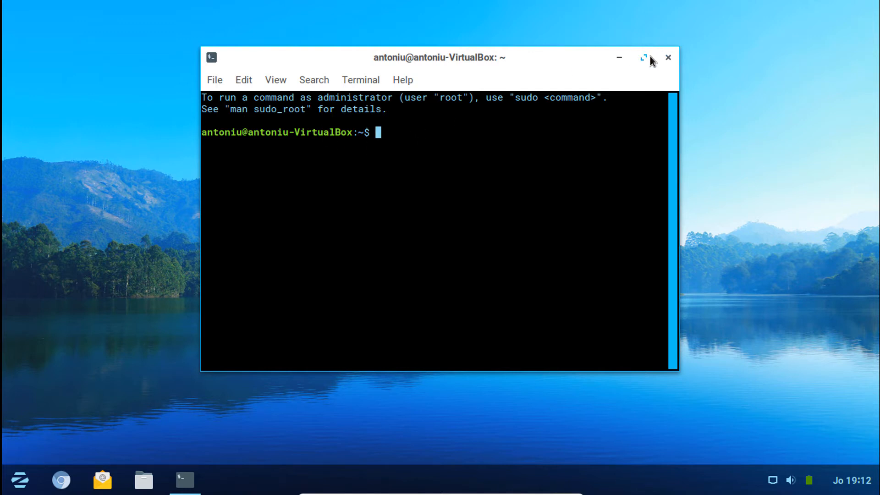
{"action": "mouse_move", "coordinate": [659, 42]}
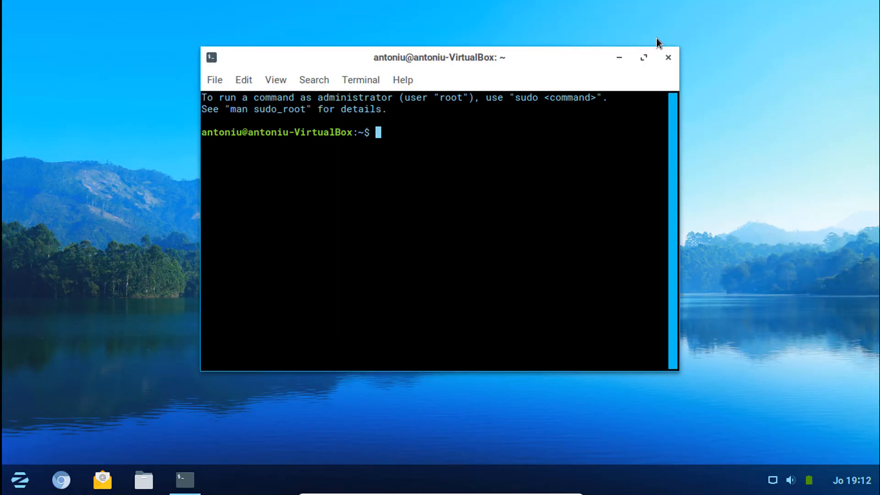
{"action": "left_click", "coordinate": [667, 57]}
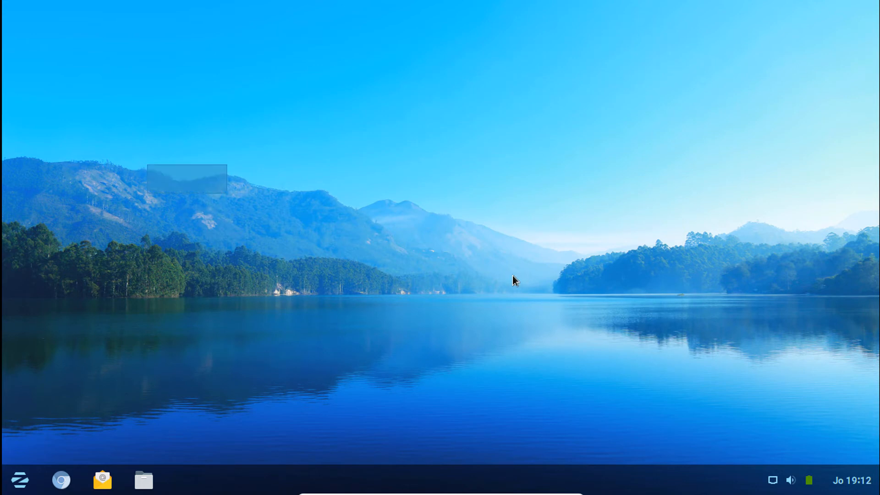
{"action": "left_click", "coordinate": [19, 480]}
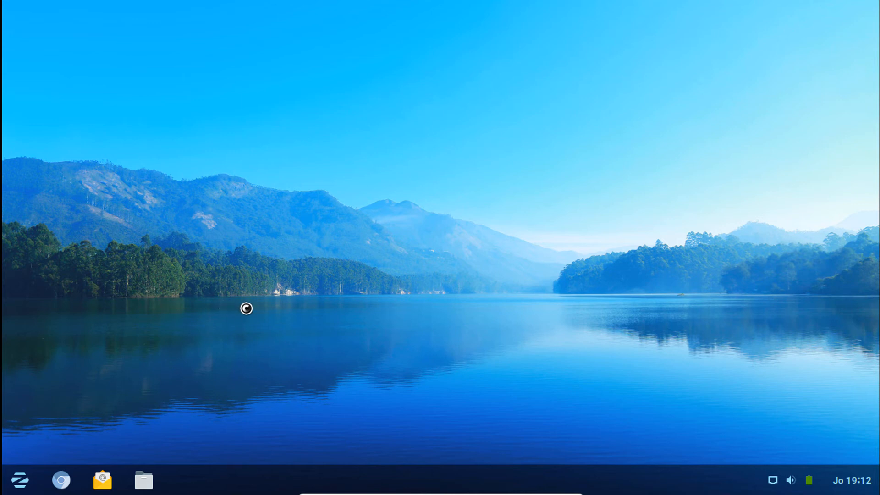
{"action": "left_click", "coordinate": [61, 479]}
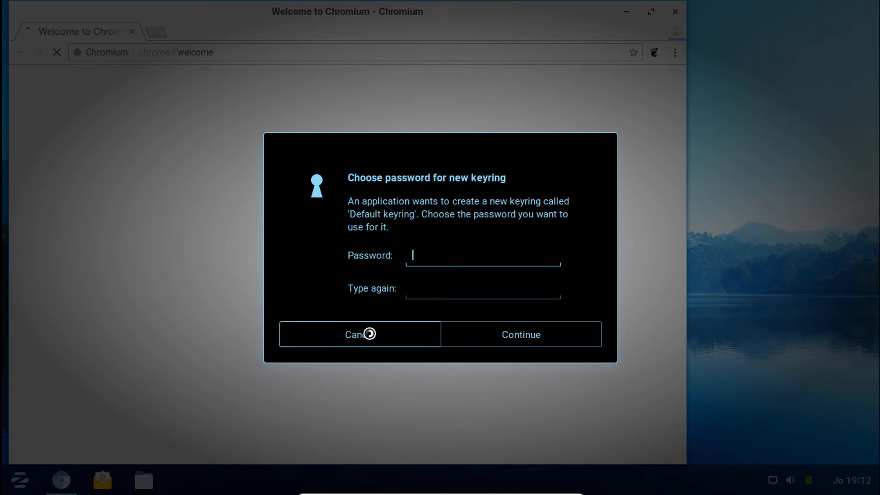
{"action": "left_click", "coordinate": [360, 333]}
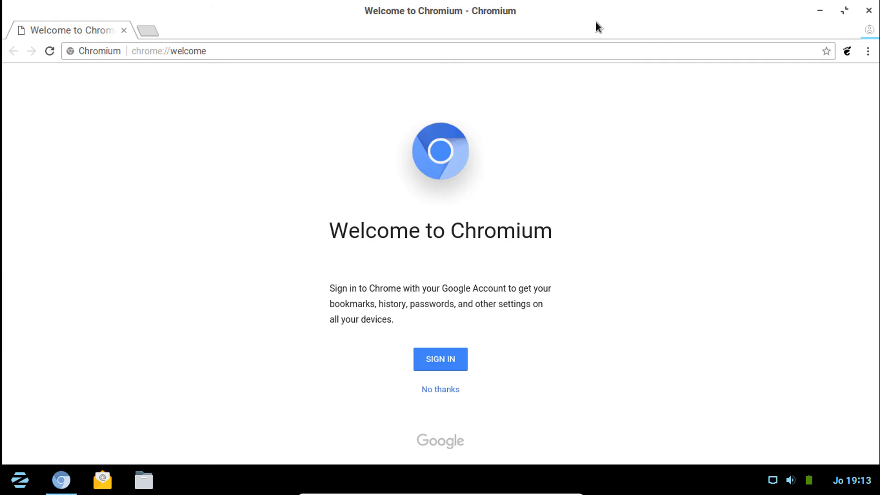
{"action": "left_click", "coordinate": [869, 11]}
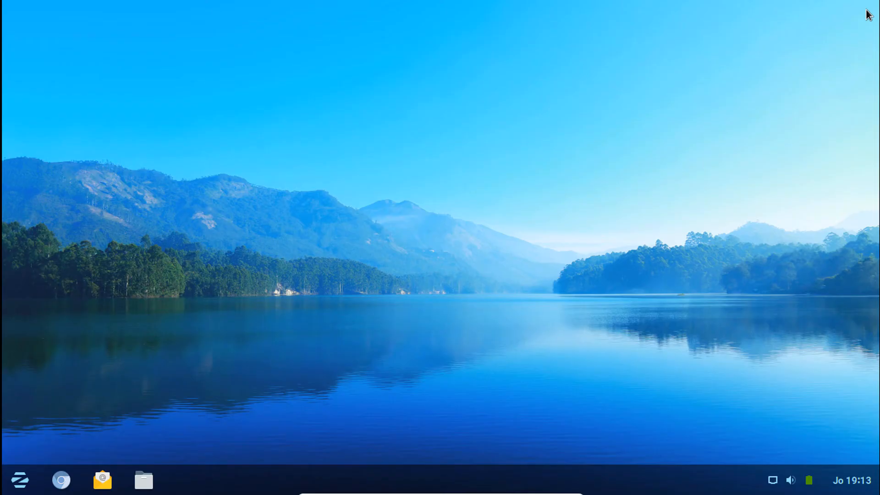